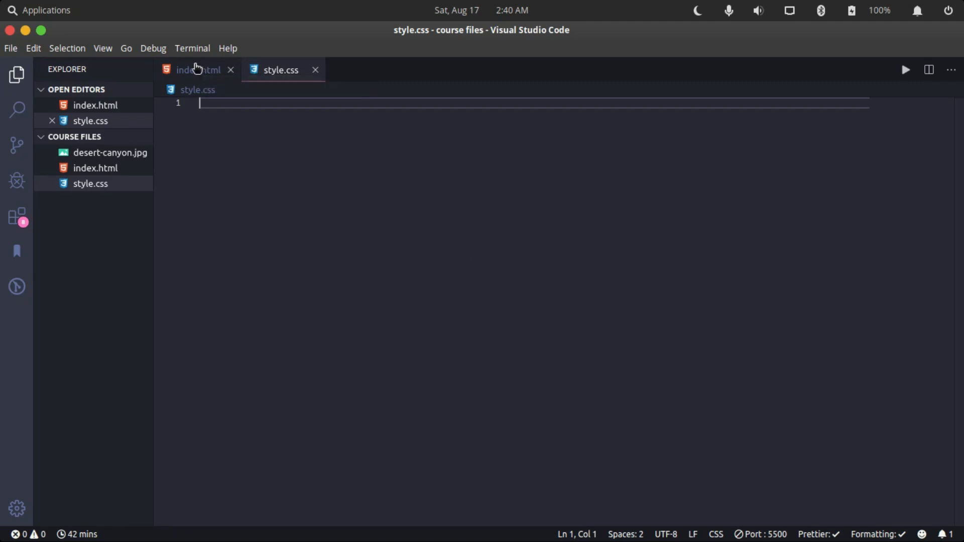
# Review index.html's embedded style block, typing 'color: white;' and selecting the body and .heading-text selectors.
pyautogui.click(197, 70)
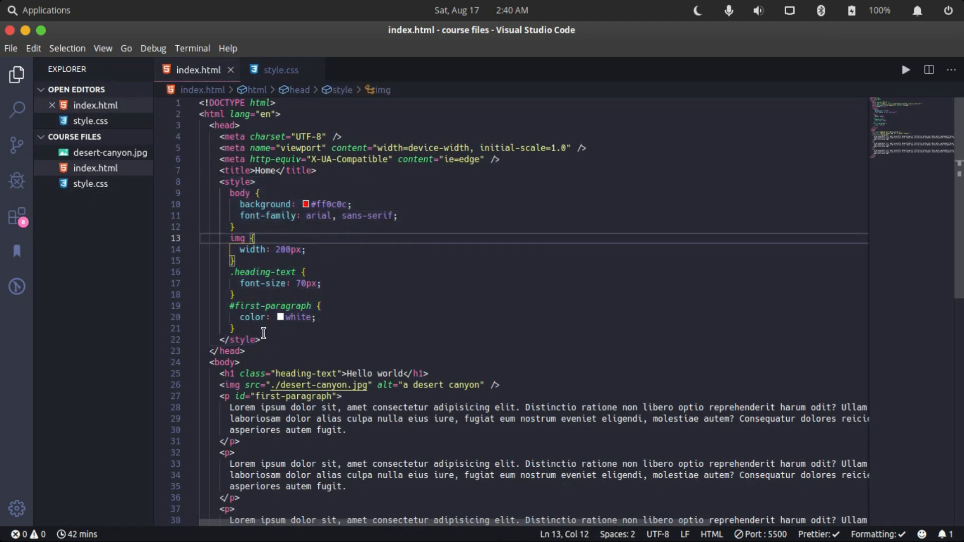
pyautogui.click(260, 339)
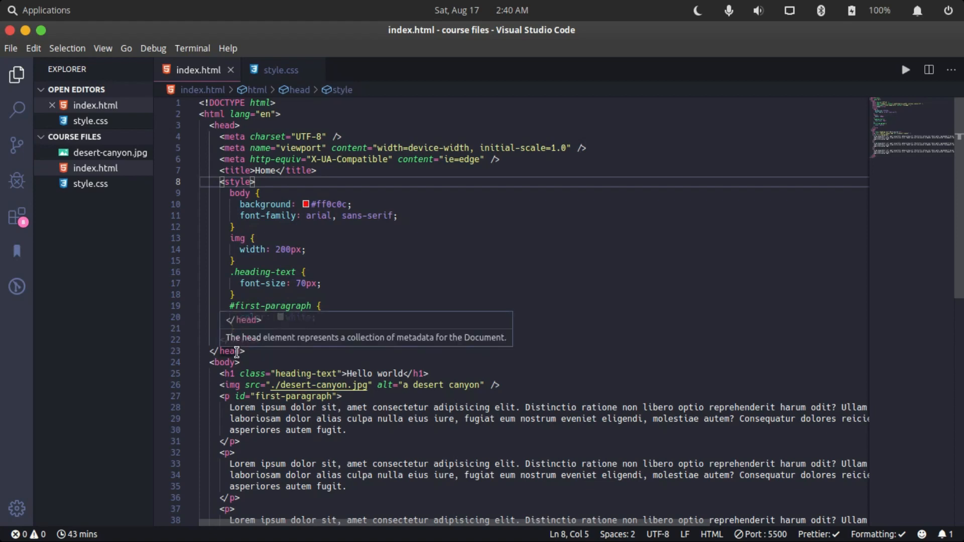
pyautogui.write('color: white;')
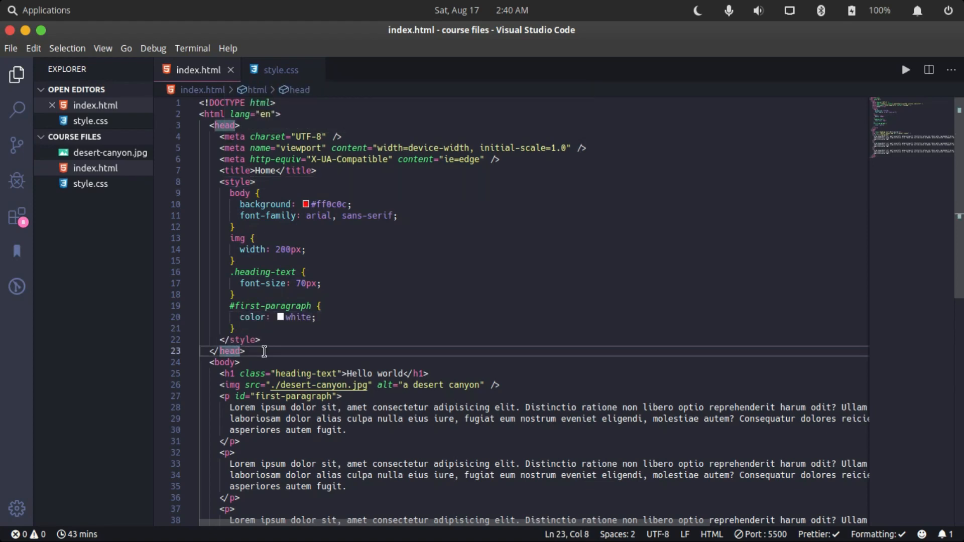
pyautogui.moveTo(273, 333)
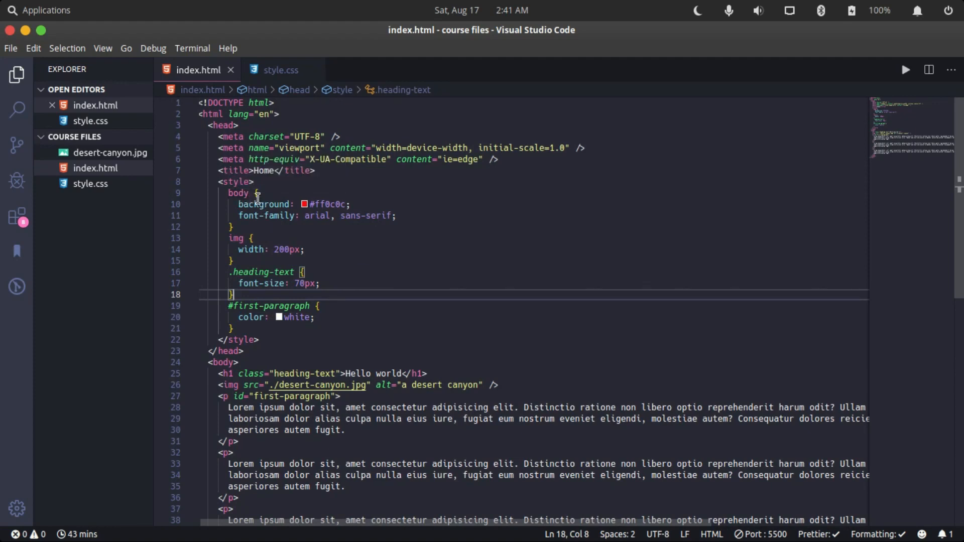
pyautogui.moveTo(340, 382)
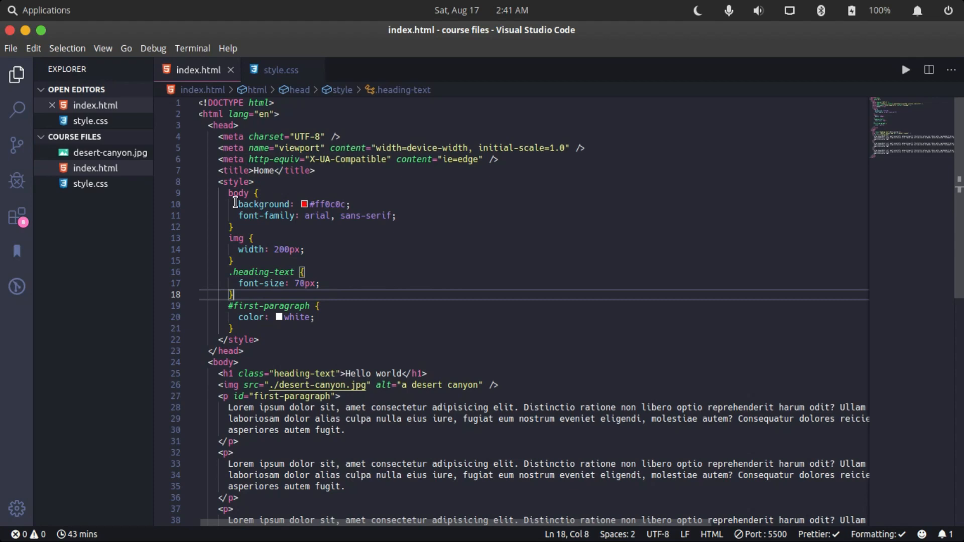
pyautogui.doubleClick(239, 193)
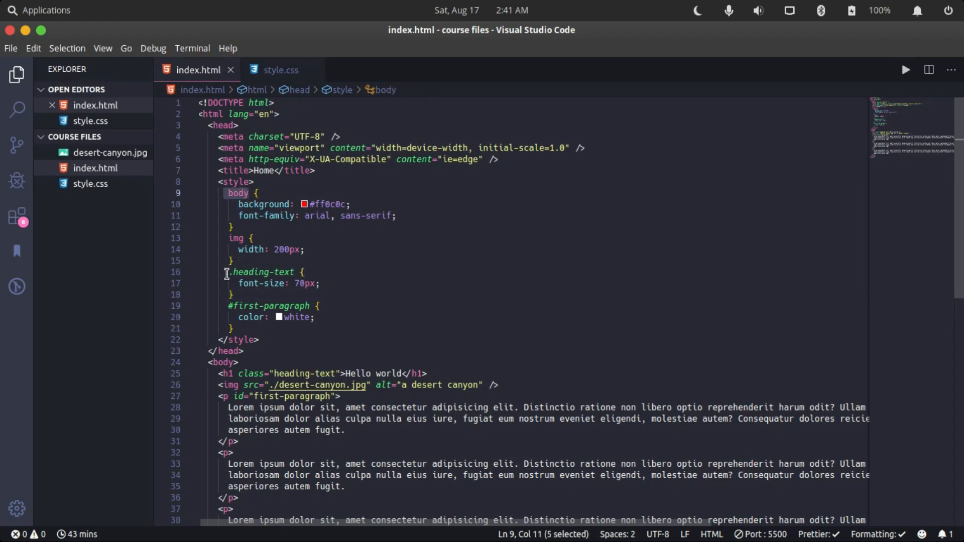
pyautogui.doubleClick(265, 271)
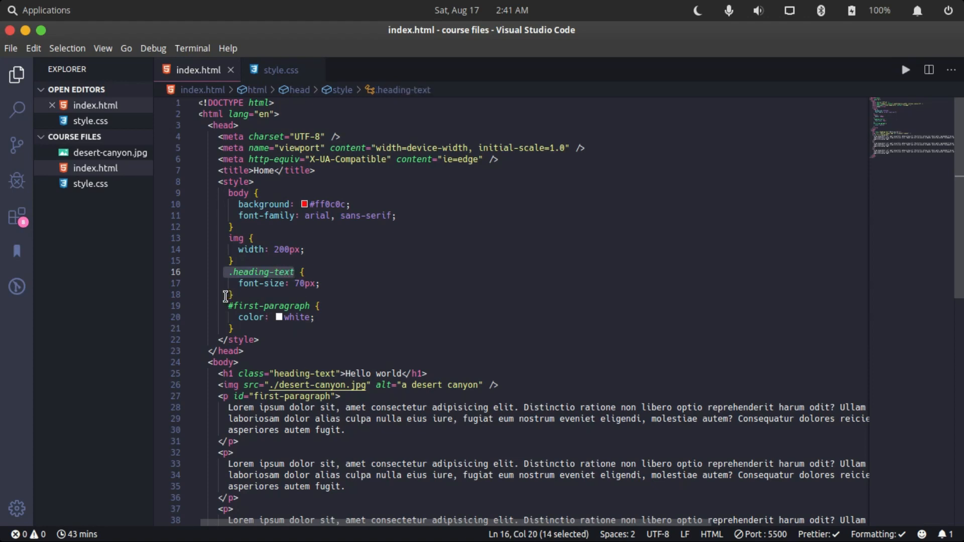
pyautogui.moveTo(268, 306)
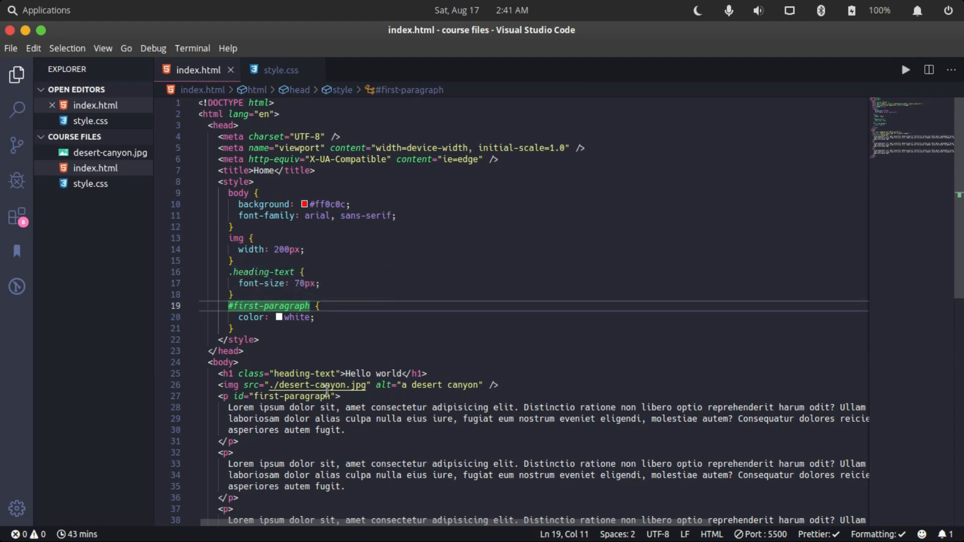
pyautogui.moveTo(254, 392)
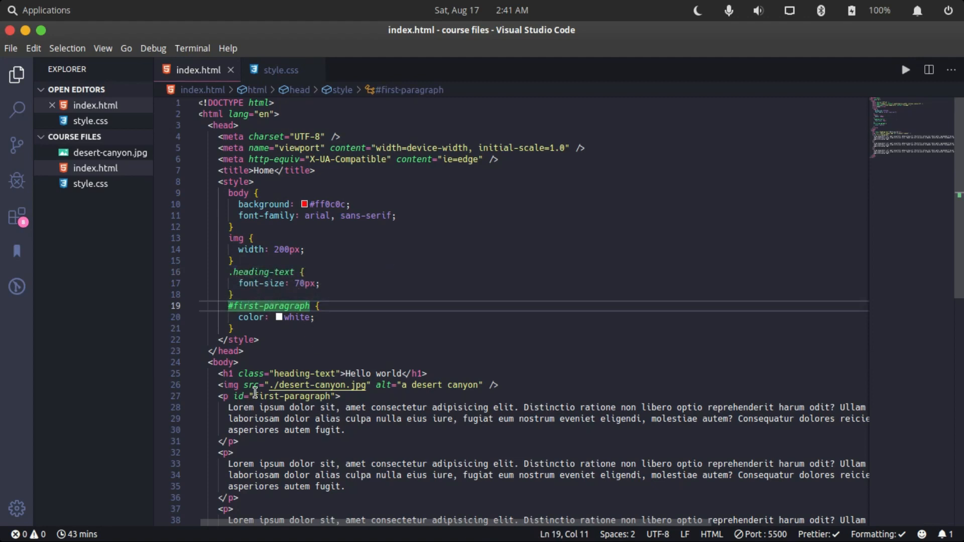
# Select the first-paragraph id, glance at the empty style.css, and return to index.html.
pyautogui.moveTo(259, 395); pyautogui.dragTo(270, 395)
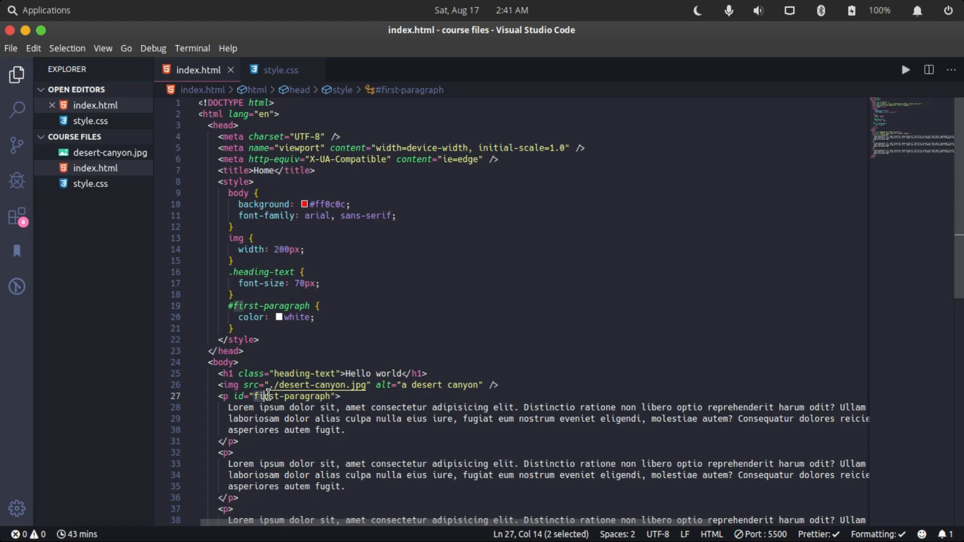
pyautogui.doubleClick(295, 396)
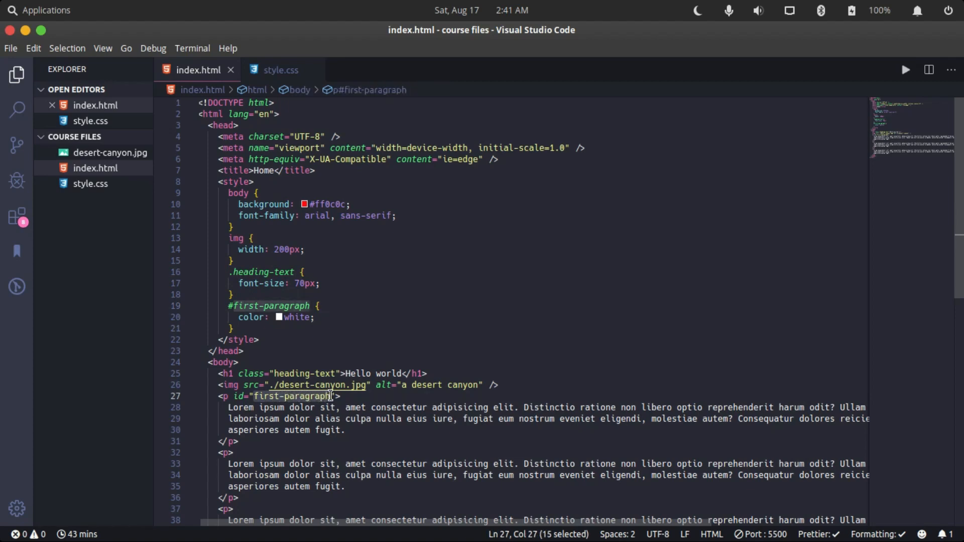
pyautogui.moveTo(330, 297)
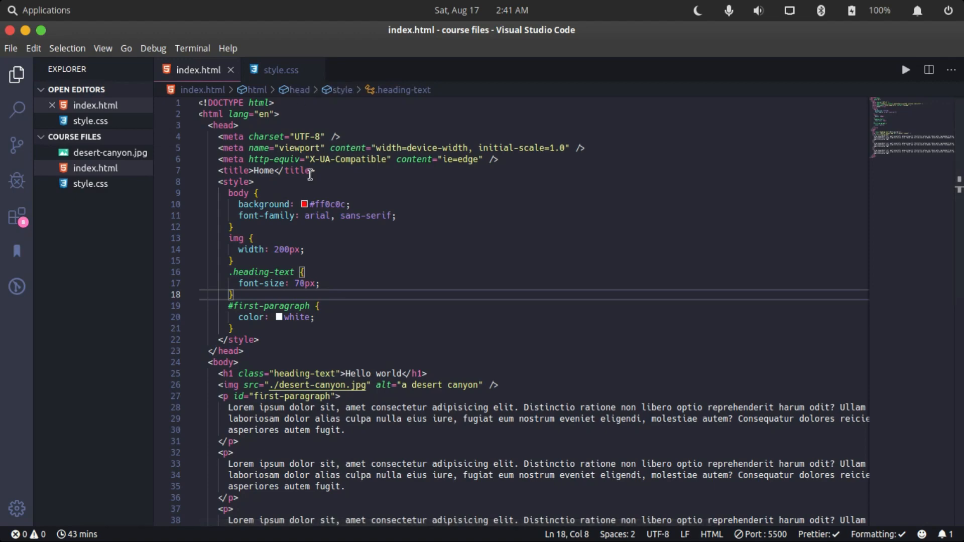
pyautogui.scroll(-3)
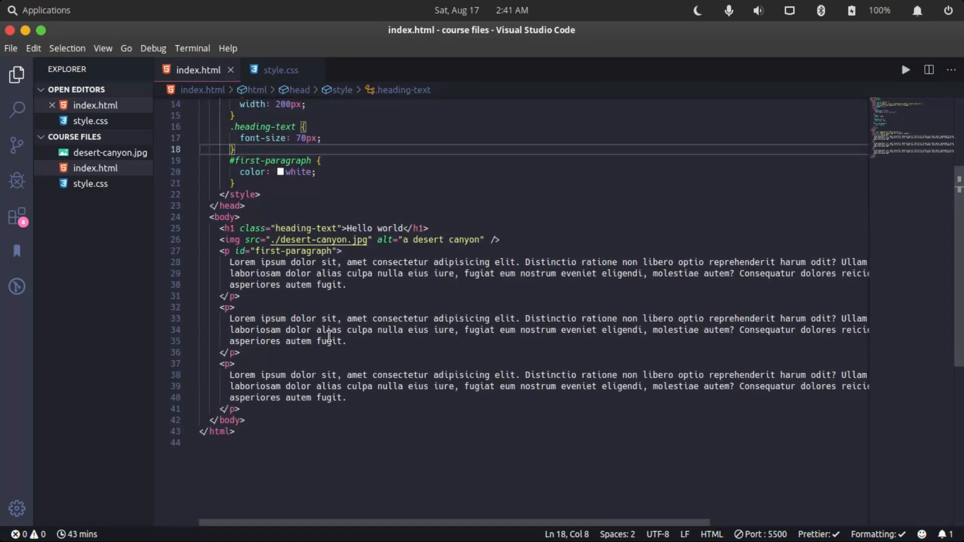
pyautogui.click(280, 69)
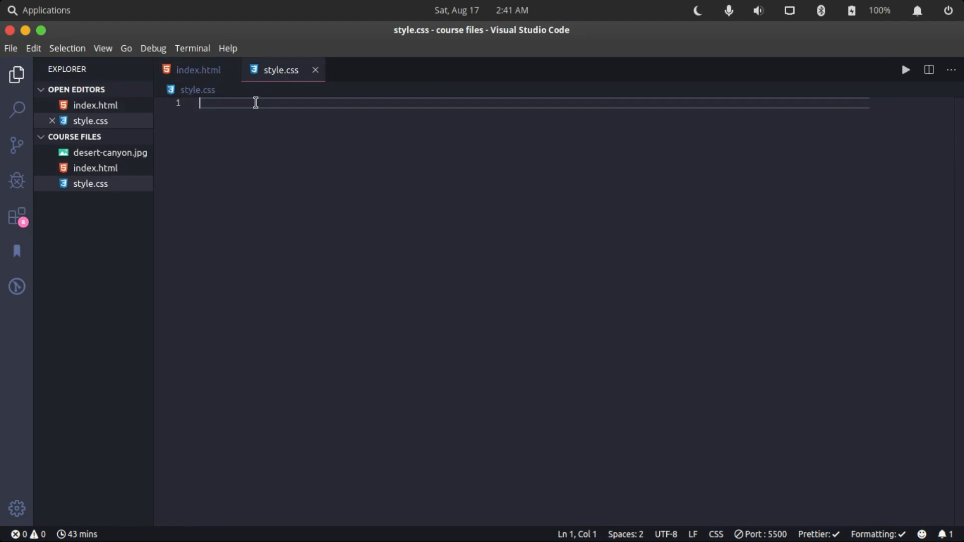
pyautogui.moveTo(232, 96)
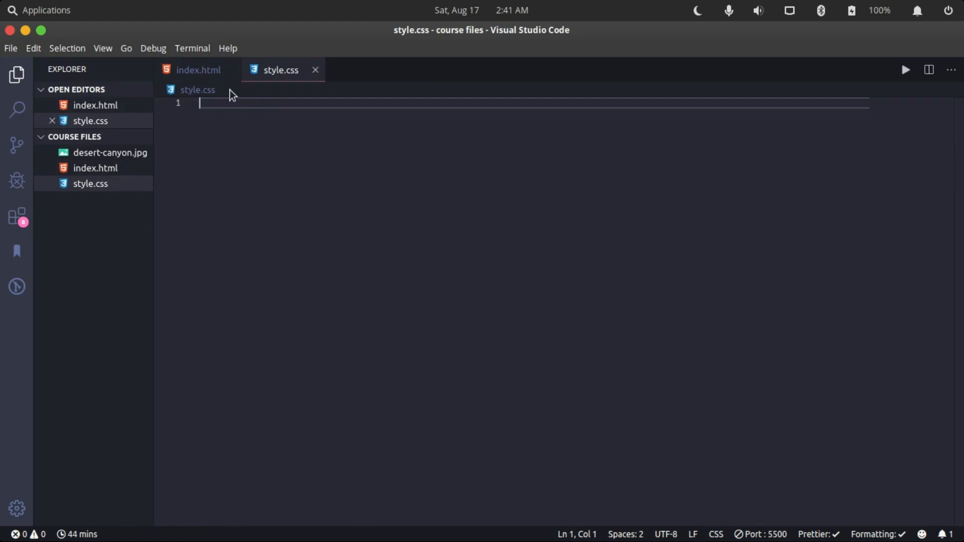
pyautogui.click(198, 70)
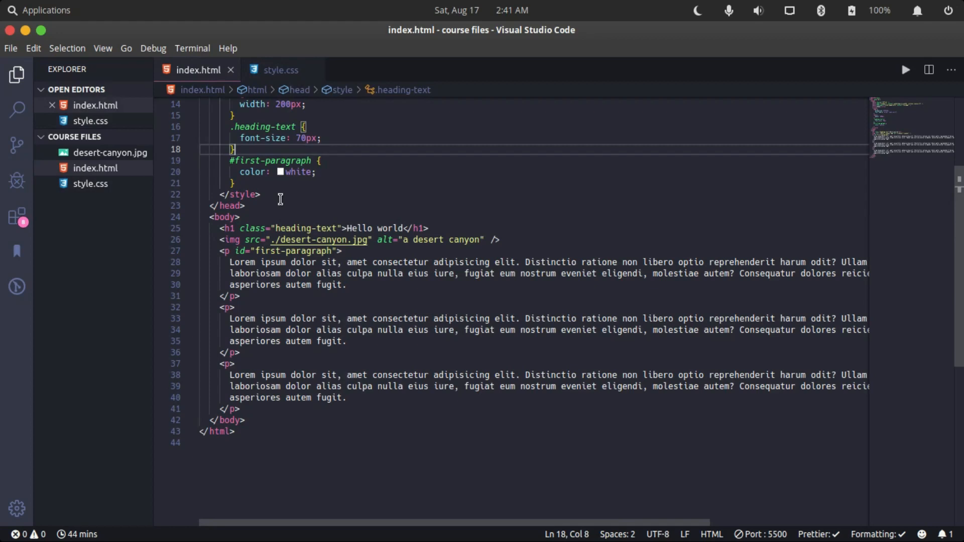
# Copy the body, img, .heading-text and #first-paragraph rules into style.css and save it.
pyautogui.doubleClick(238, 195)
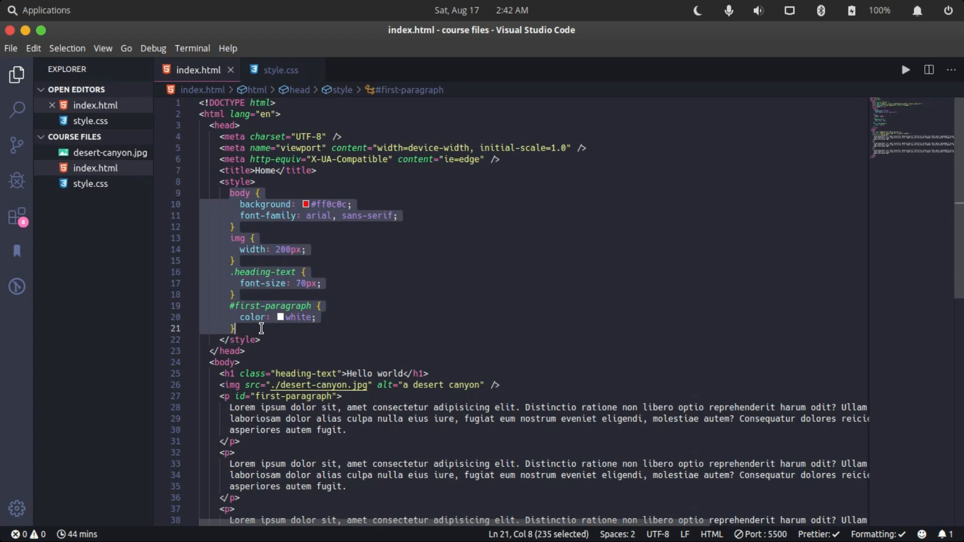
pyautogui.click(280, 69)
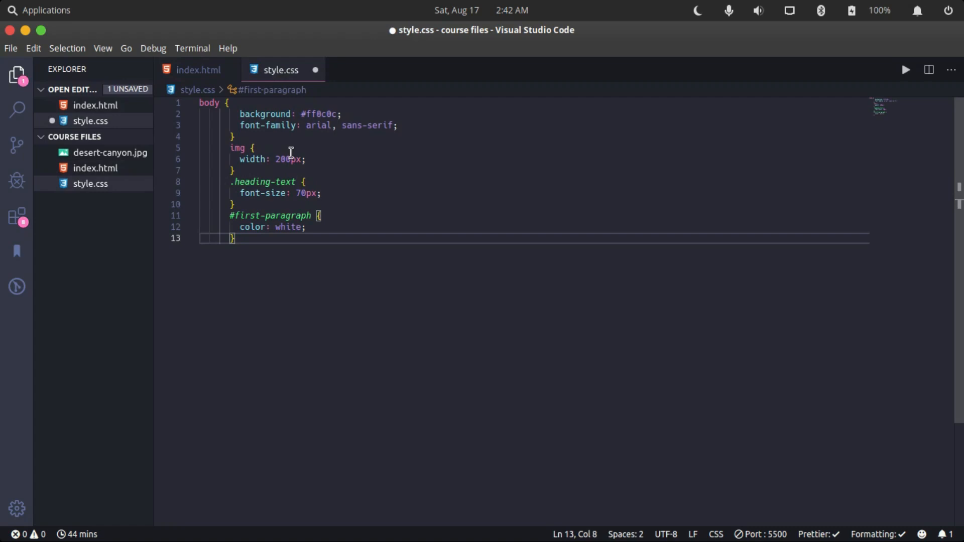
pyautogui.press('ctrl+s')
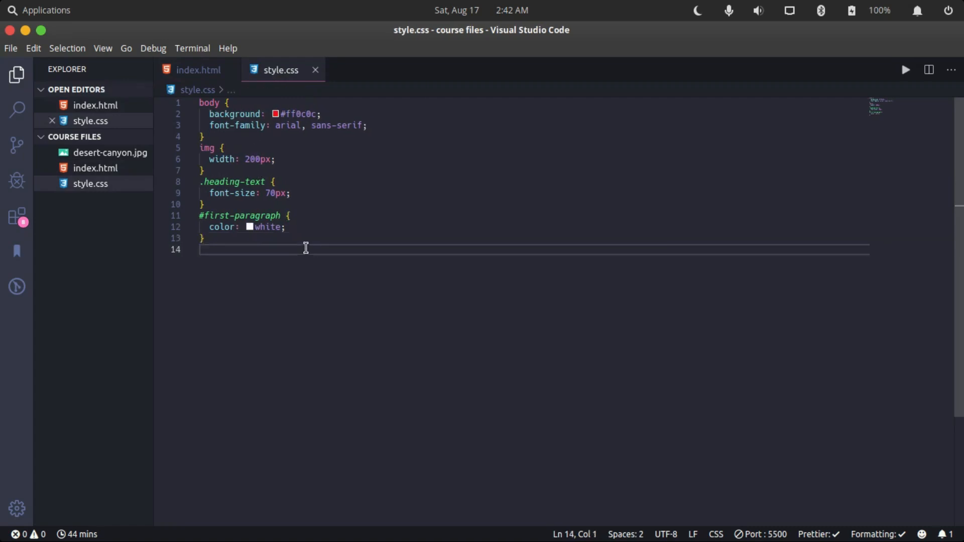
pyautogui.moveTo(340, 193)
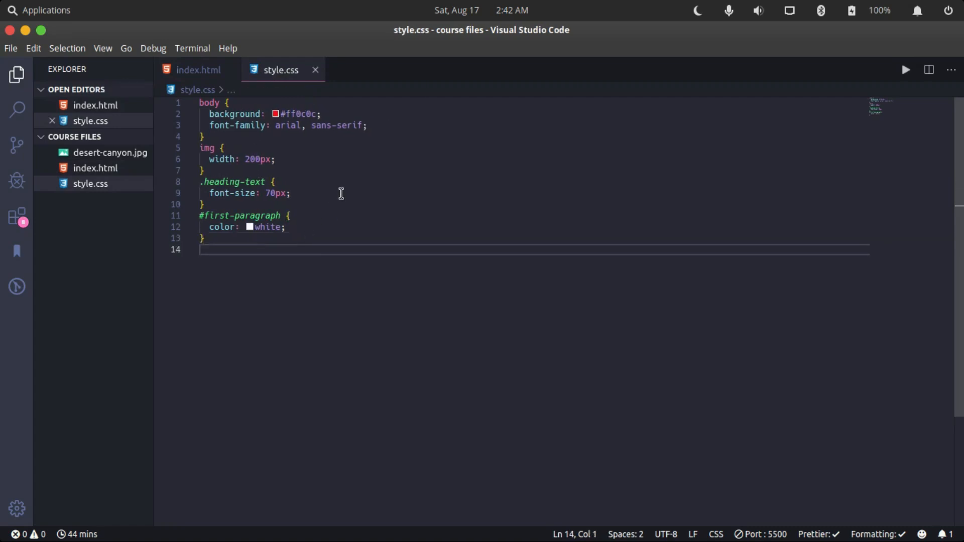
pyautogui.click(198, 70)
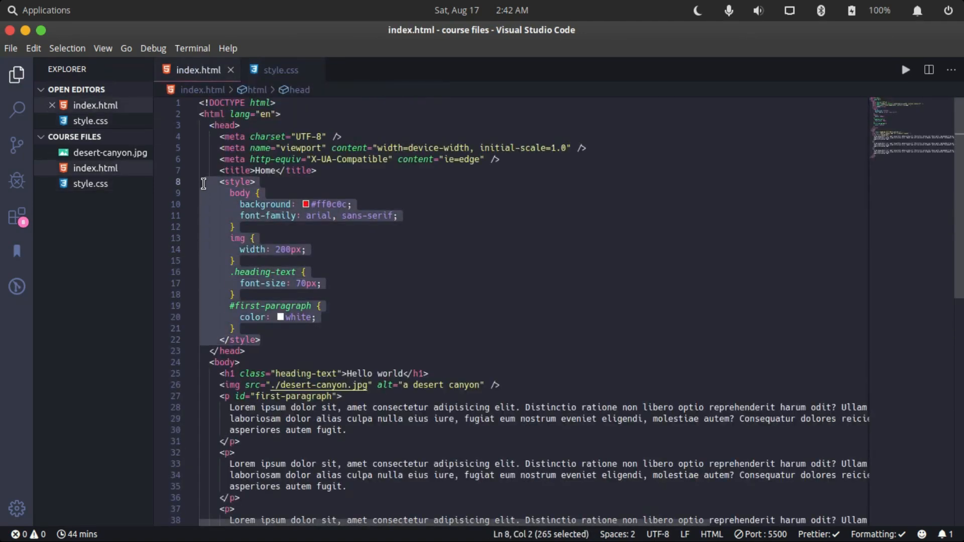
# Delete the embedded style block and expand a link:css stylesheet tag in the head.
pyautogui.press('Delete')
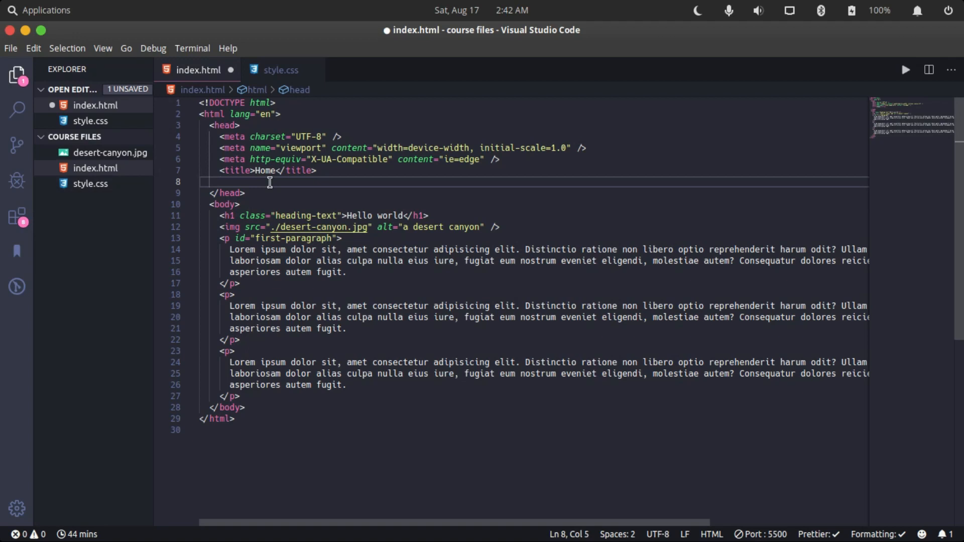
pyautogui.write('link')
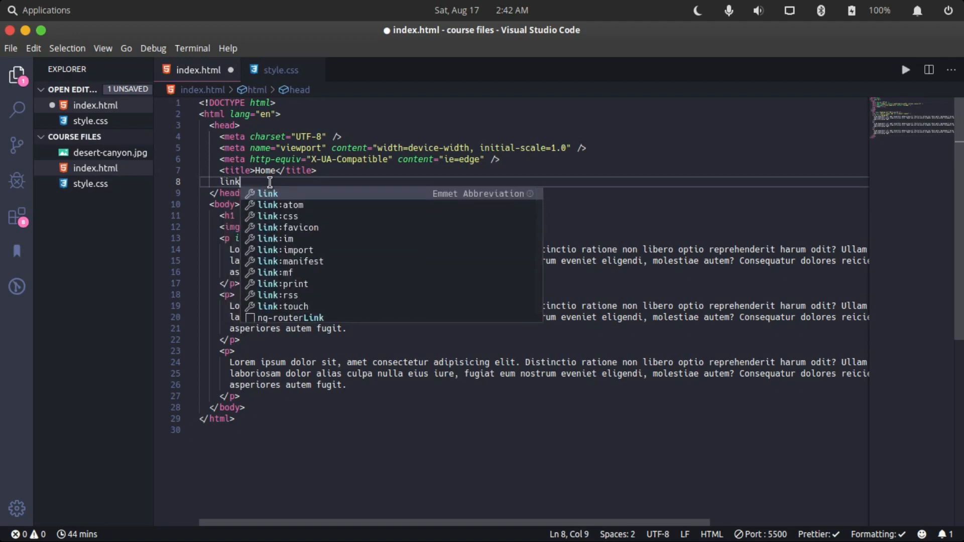
pyautogui.press('Tab')
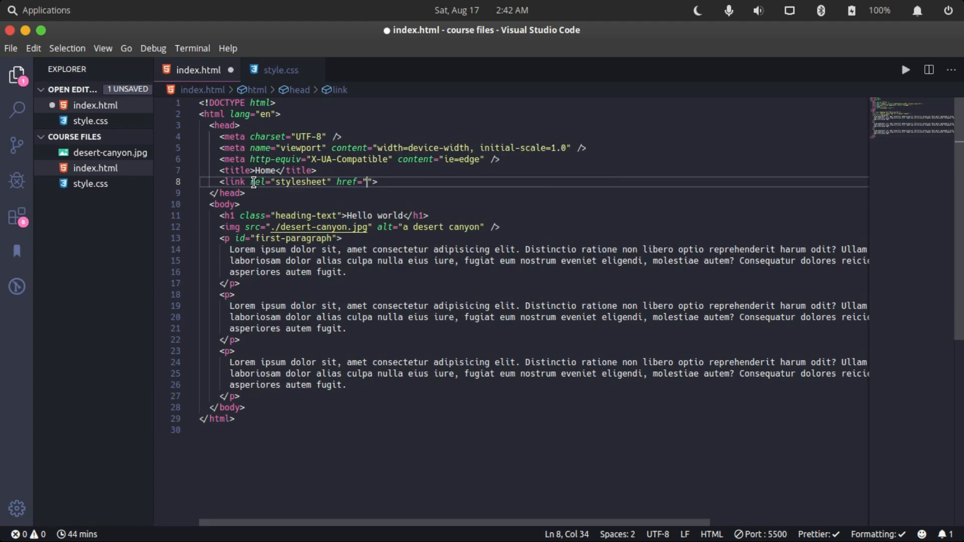
# Set the link's href to ./style.css and save index.html.
pyautogui.moveTo(274, 182); pyautogui.dragTo(322, 182)
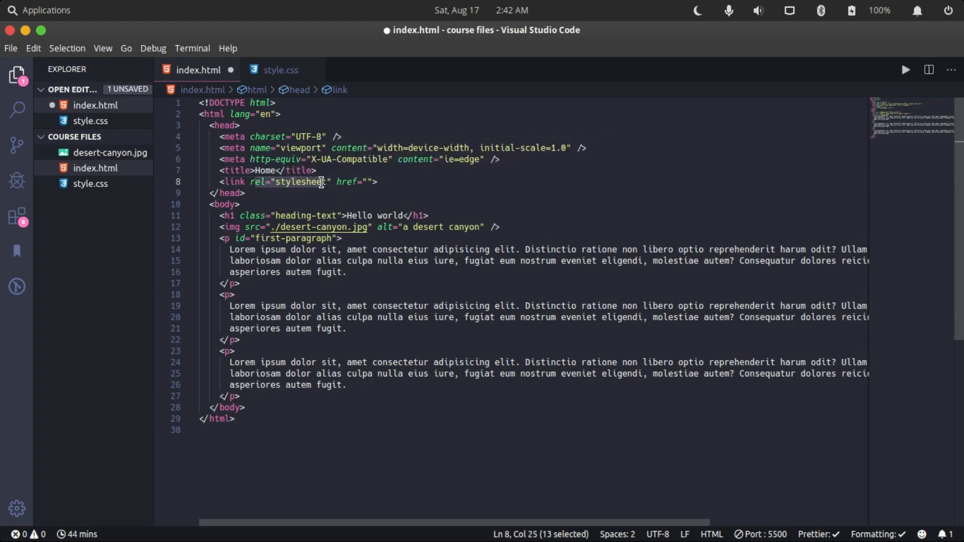
pyautogui.click(255, 181)
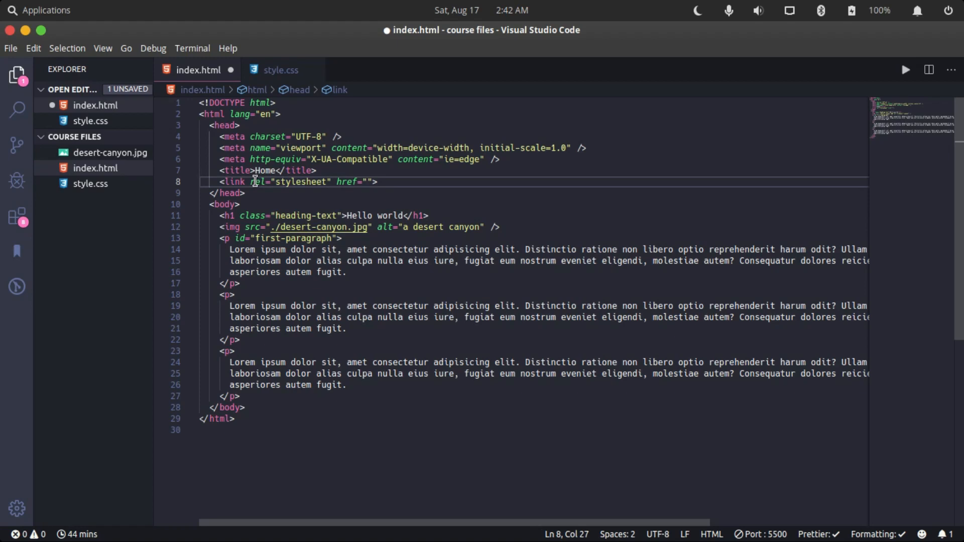
pyautogui.moveTo(249, 182); pyautogui.dragTo(331, 181)
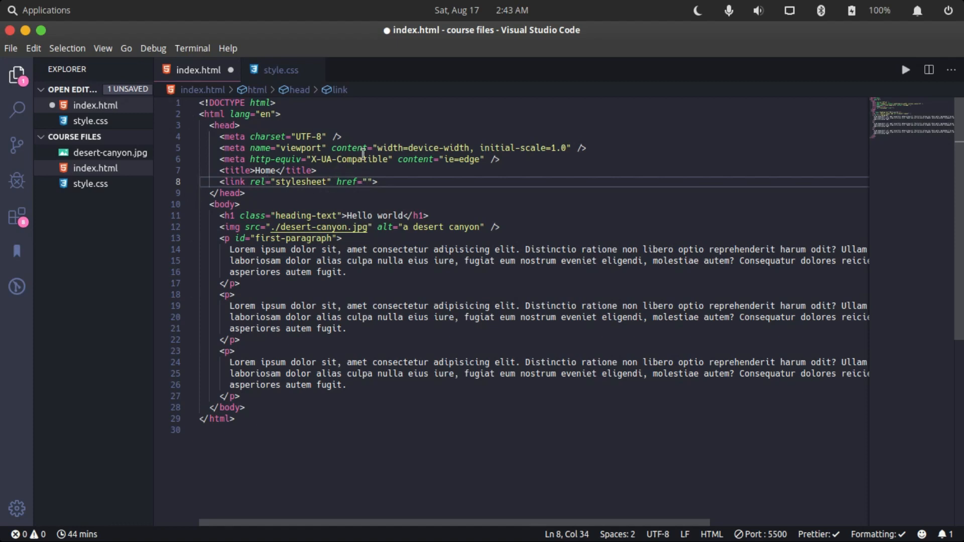
pyautogui.write('.')
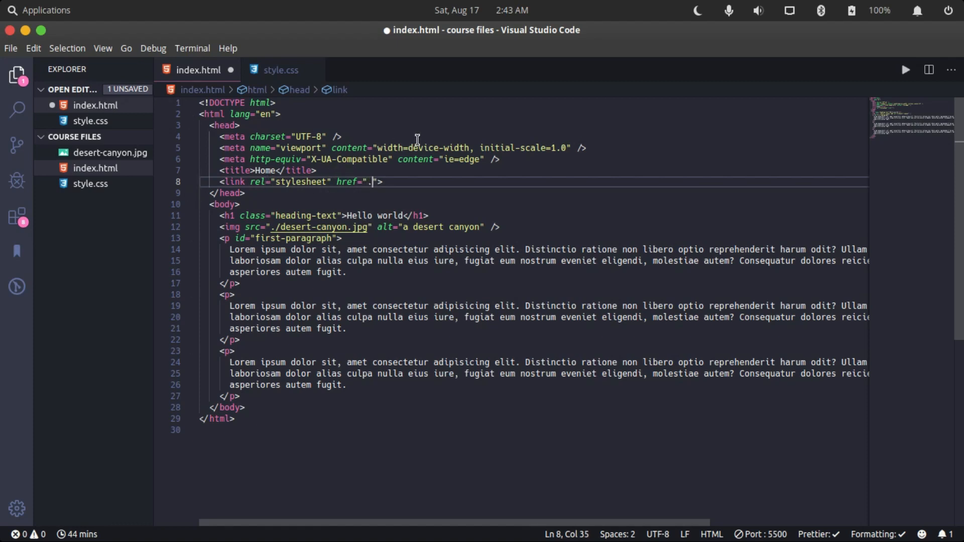
pyautogui.write('/style.css')
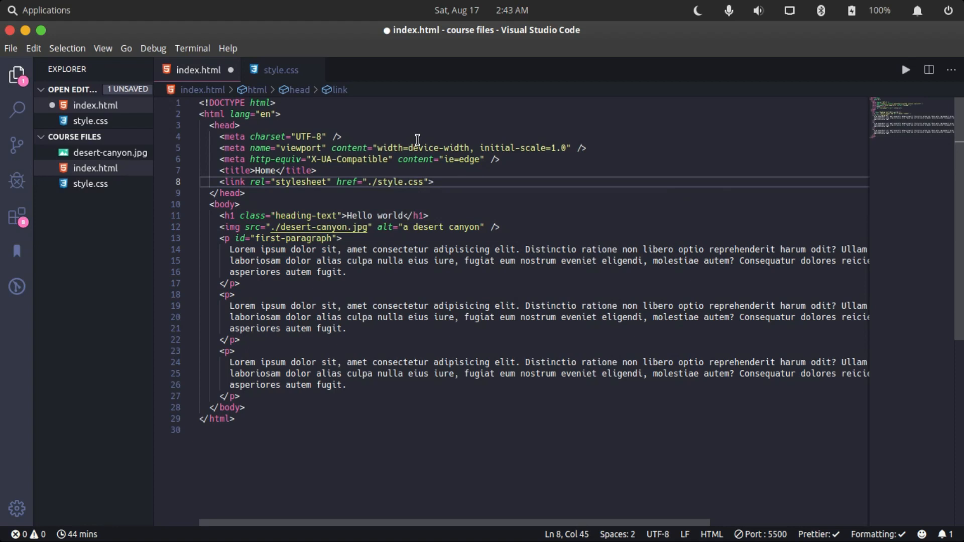
pyautogui.press('BackSpace')
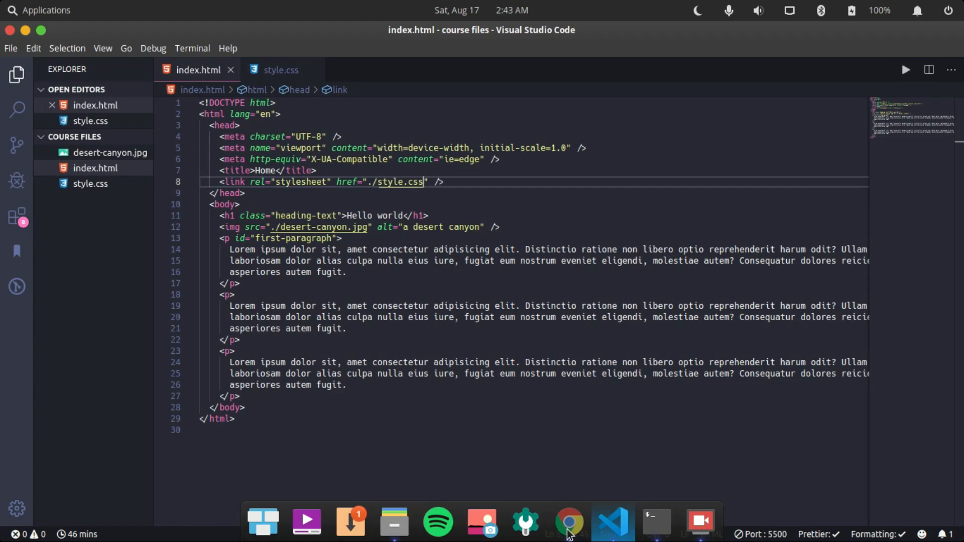
pyautogui.moveTo(568, 523)
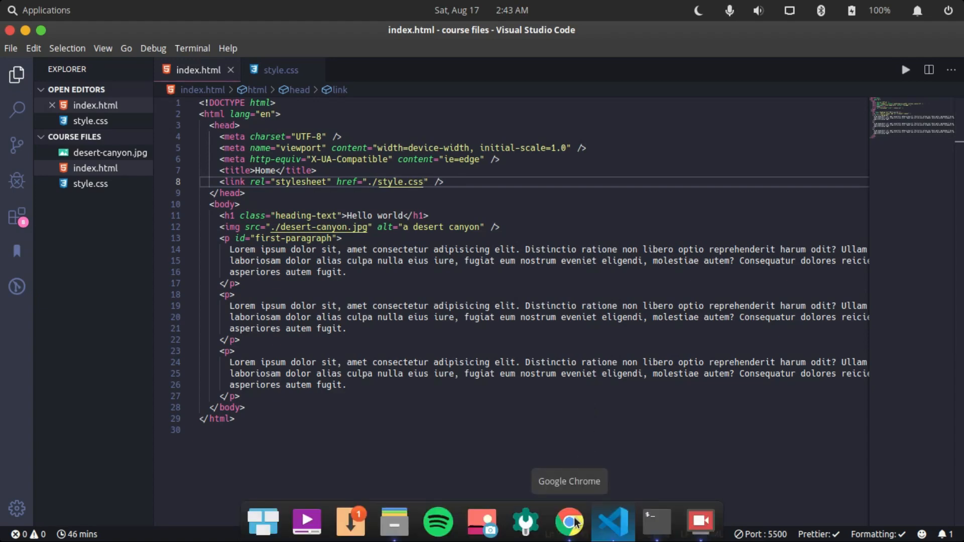
# Reload the page in Chrome to see it styled red by style.css.
pyautogui.click(567, 522)
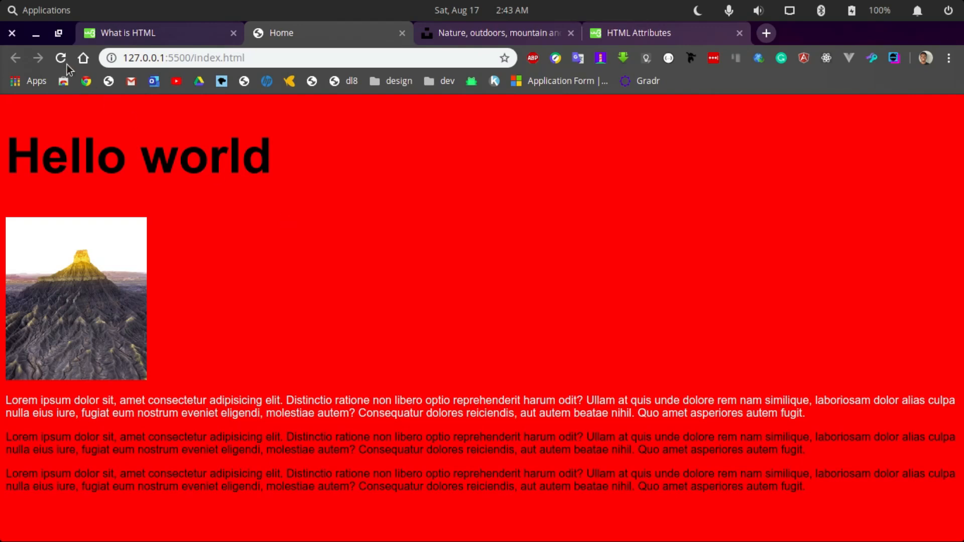
pyautogui.click(60, 58)
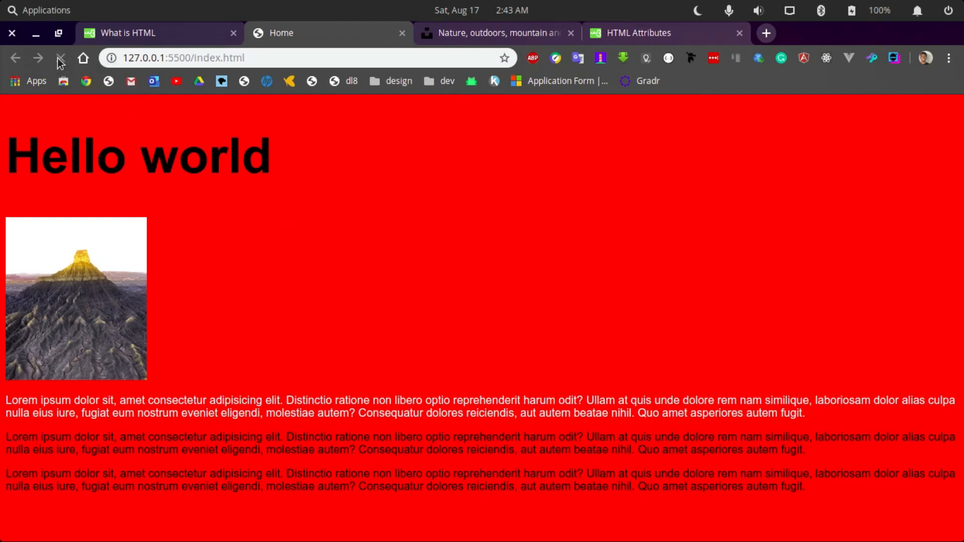
pyautogui.click(60, 58)
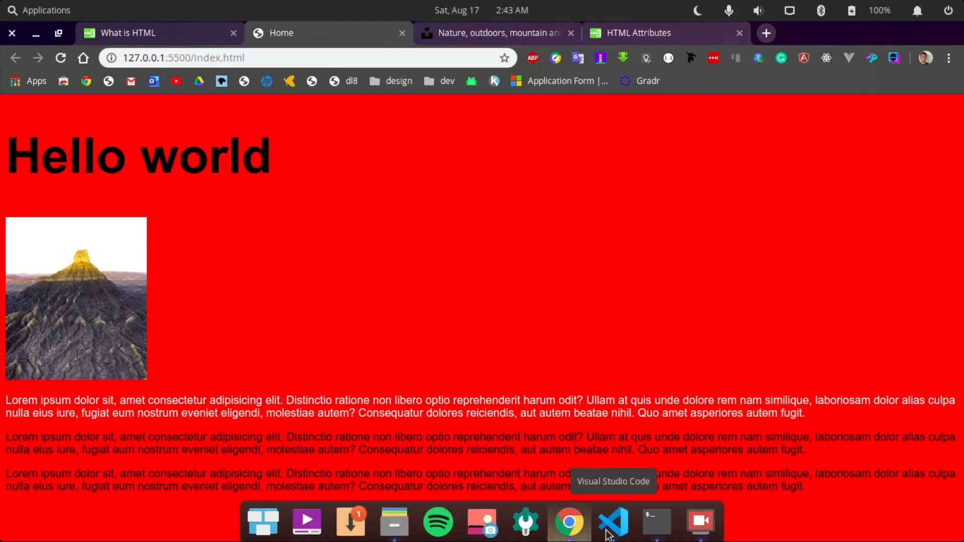
# Comment out the stylesheet link in index.html and check that the page renders unstyled.
pyautogui.click(611, 522)
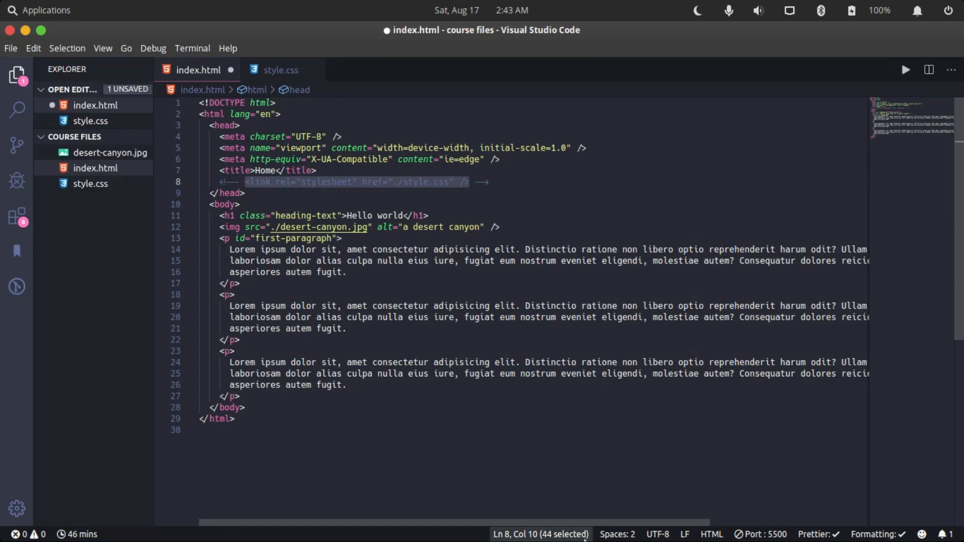
pyautogui.rightClick(453, 380)
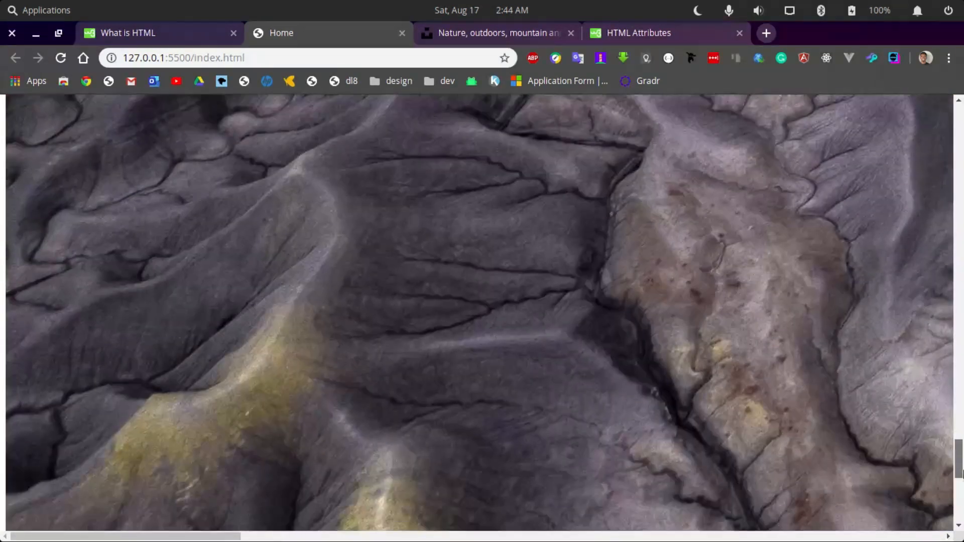
pyautogui.scroll(-3)
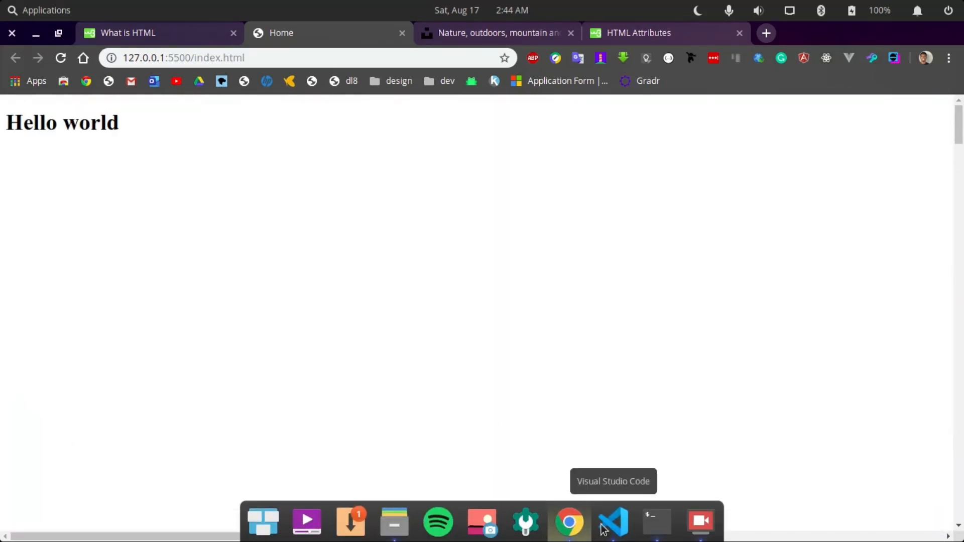
pyautogui.click(611, 522)
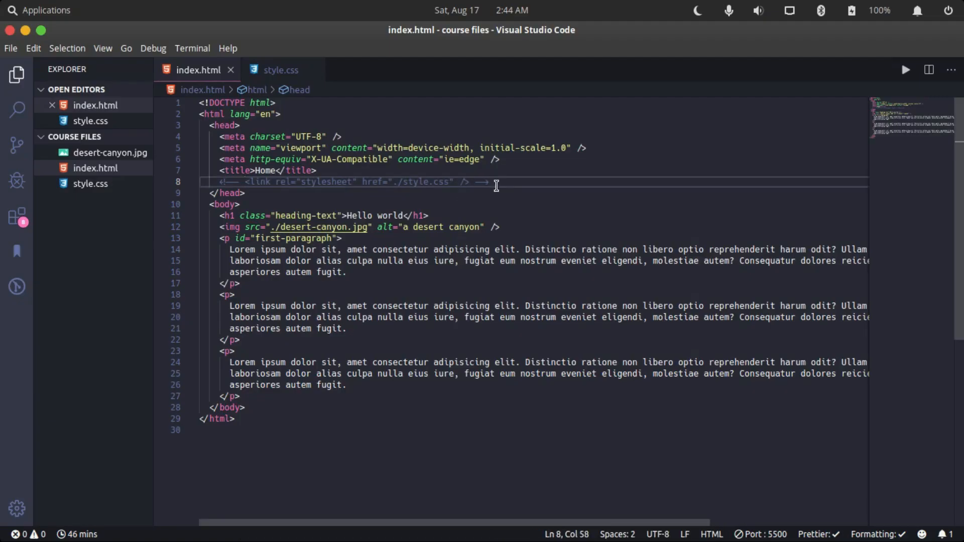
# Uncomment the stylesheet link line and confirm in Chrome that the red styled page returns.
pyautogui.moveTo(495, 182); pyautogui.dragTo(219, 181)
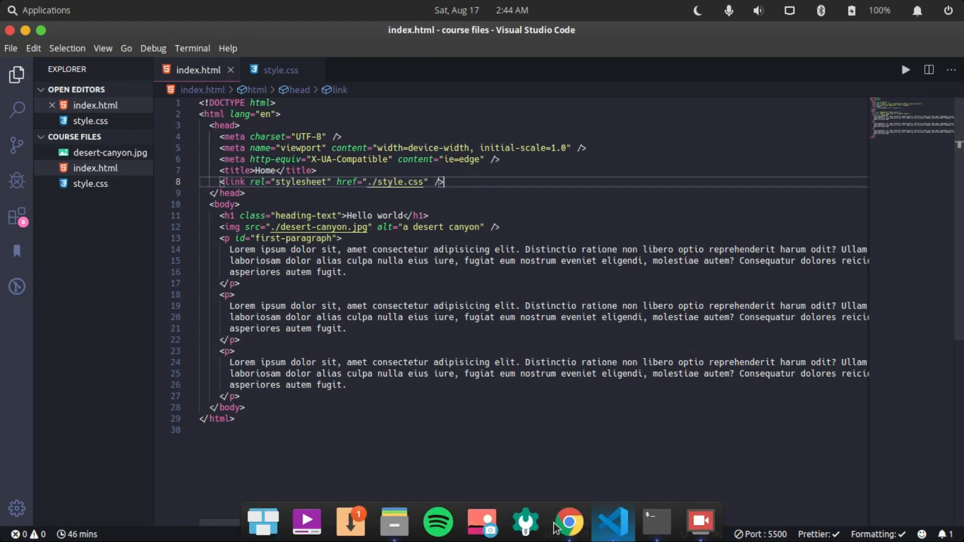
pyautogui.click(570, 522)
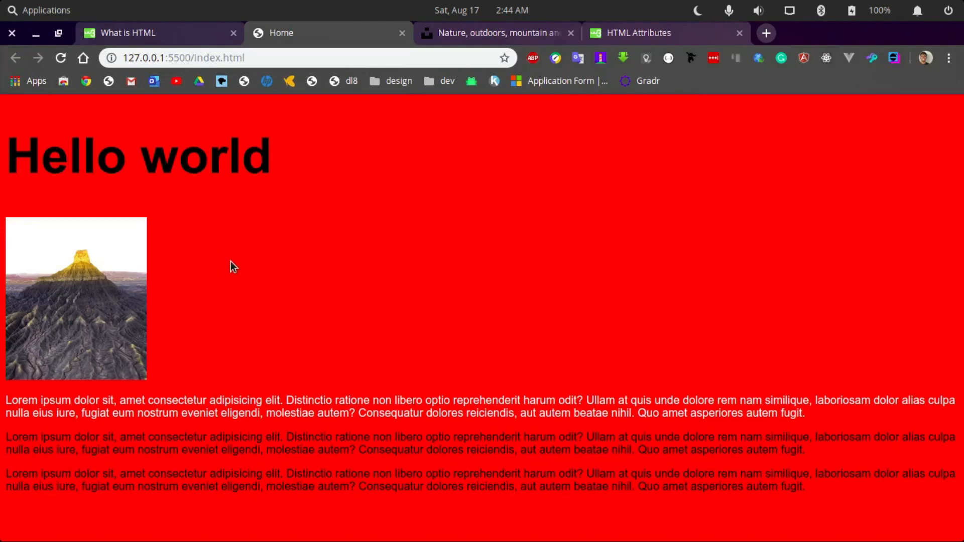
pyautogui.moveTo(263, 296)
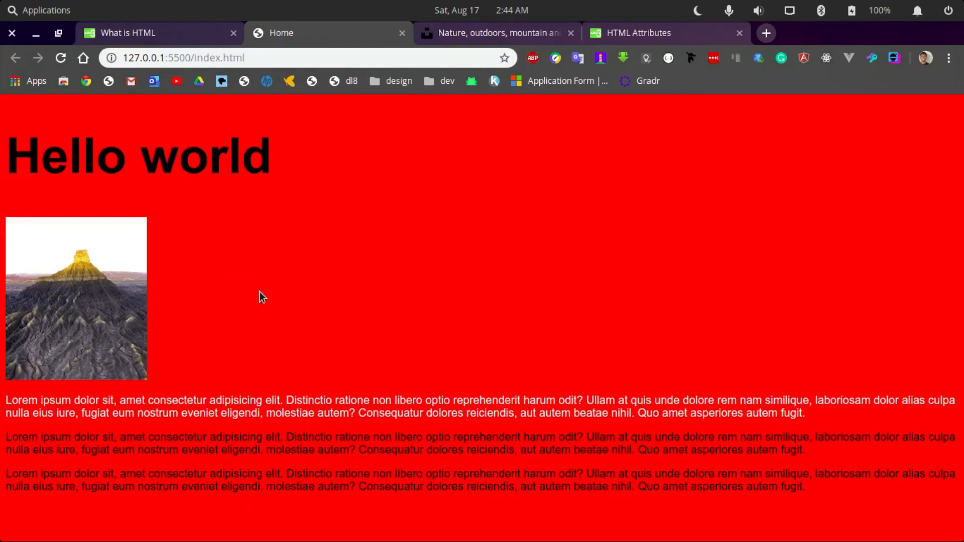
pyautogui.moveTo(538, 474)
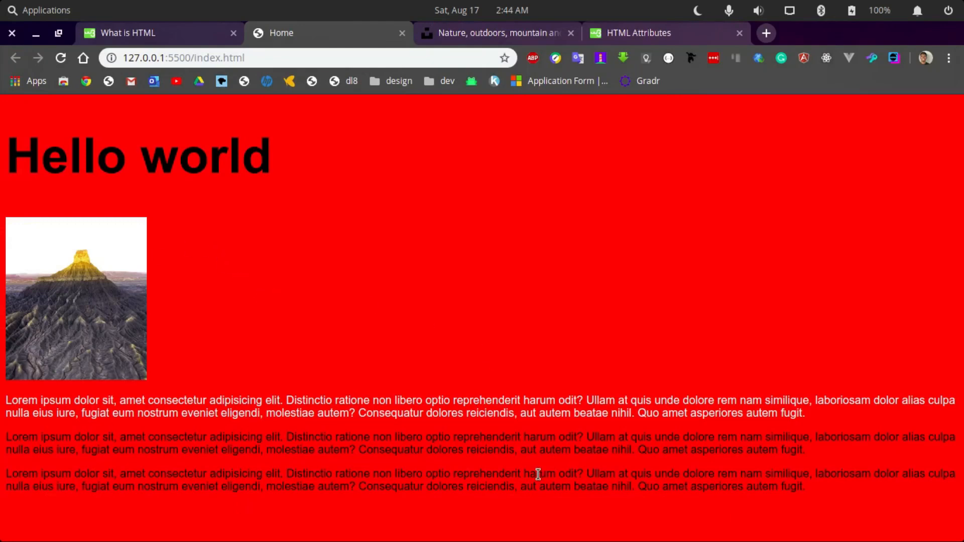
pyautogui.click(611, 522)
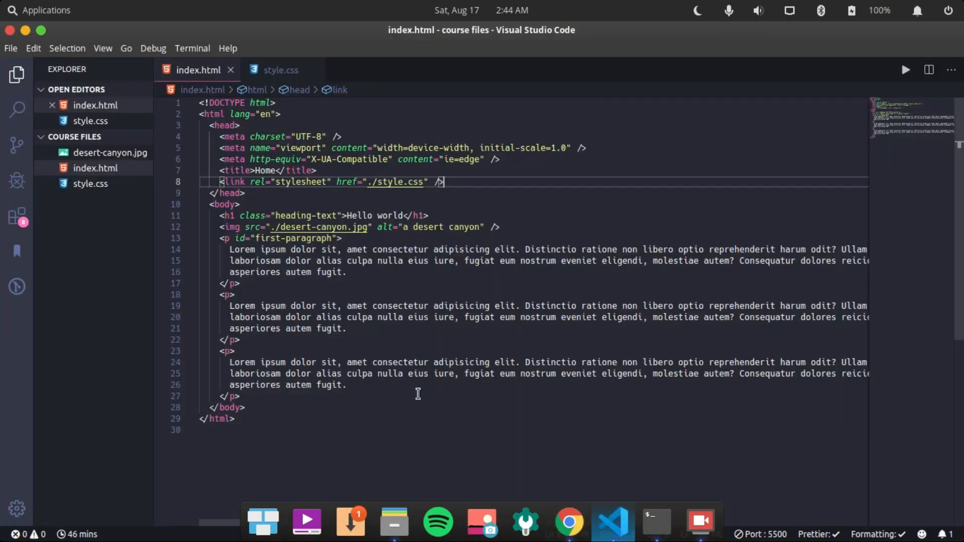
pyautogui.scroll(-3)
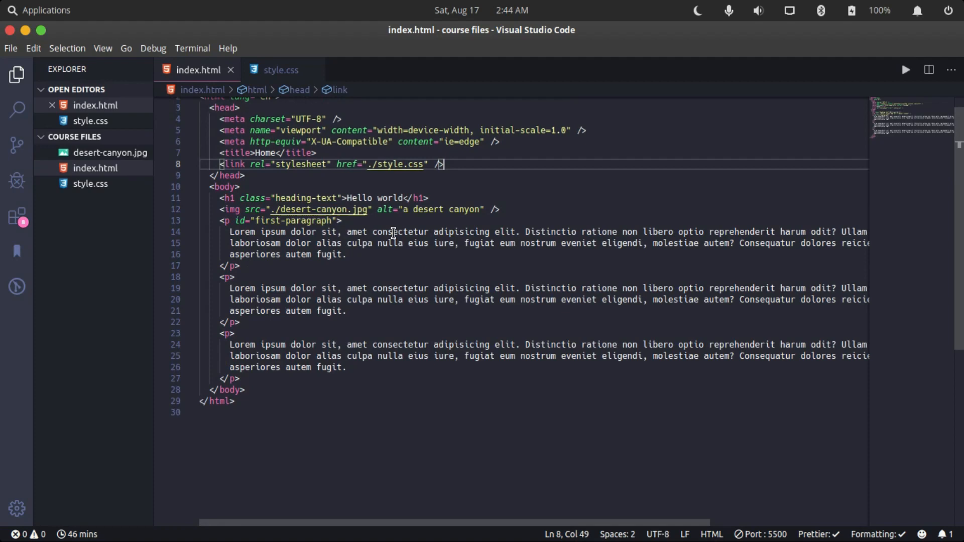
pyautogui.click(281, 70)
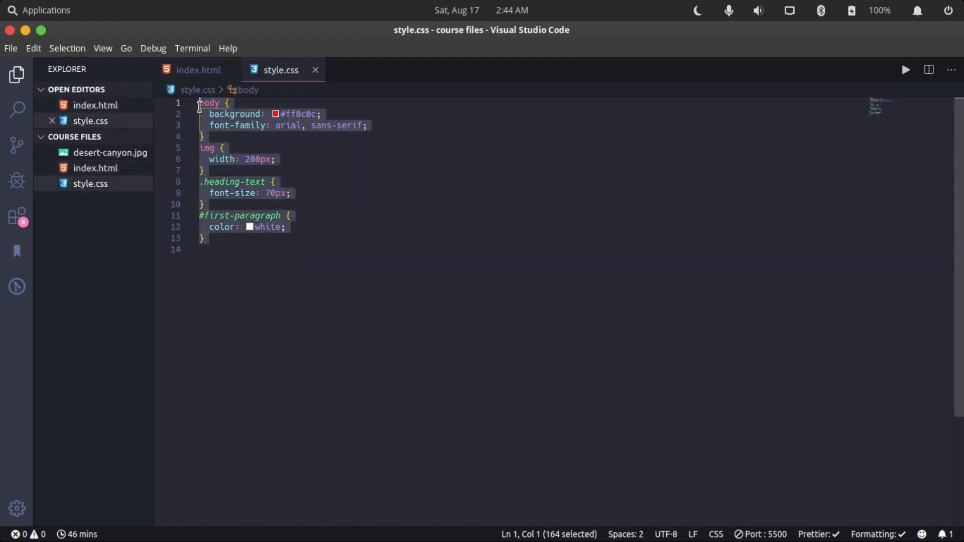
pyautogui.click(197, 69)
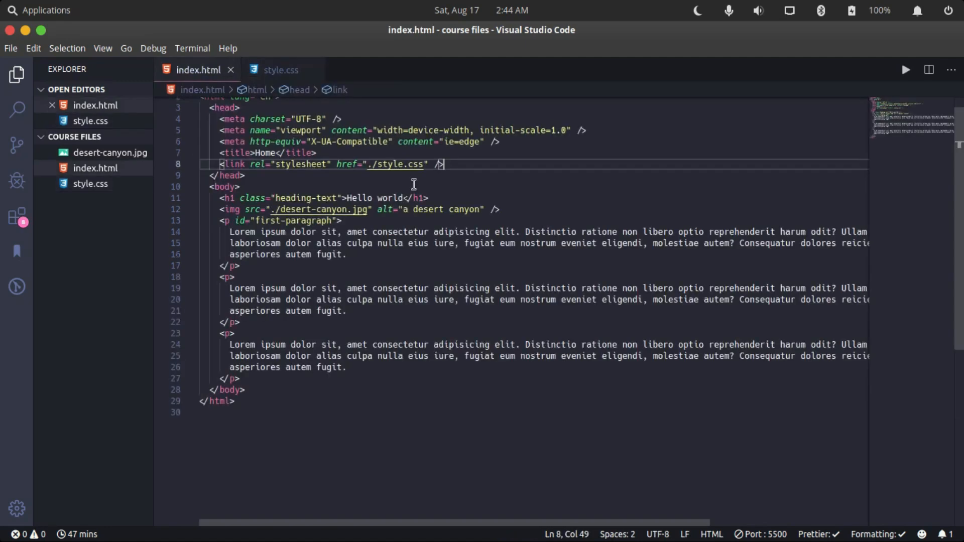
pyautogui.click(342, 220)
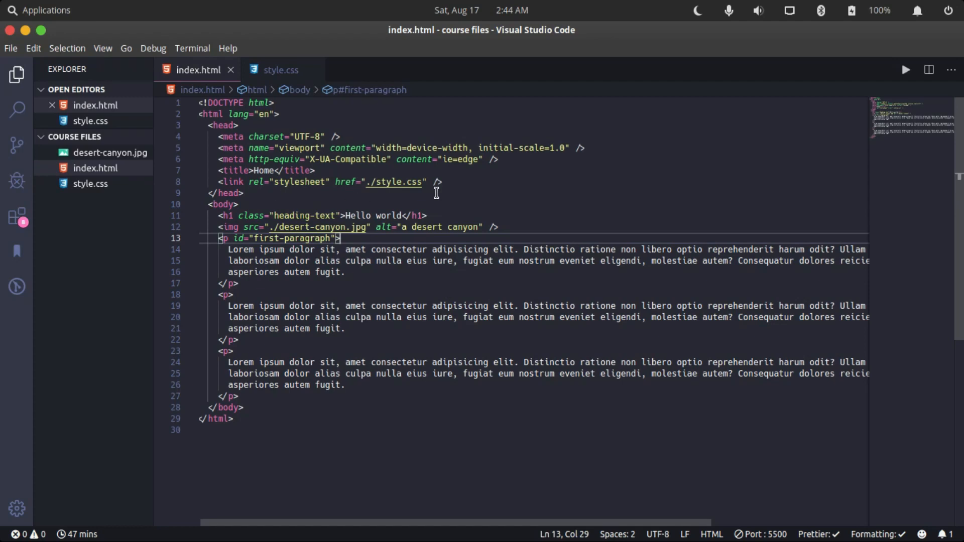
pyautogui.click(246, 193)
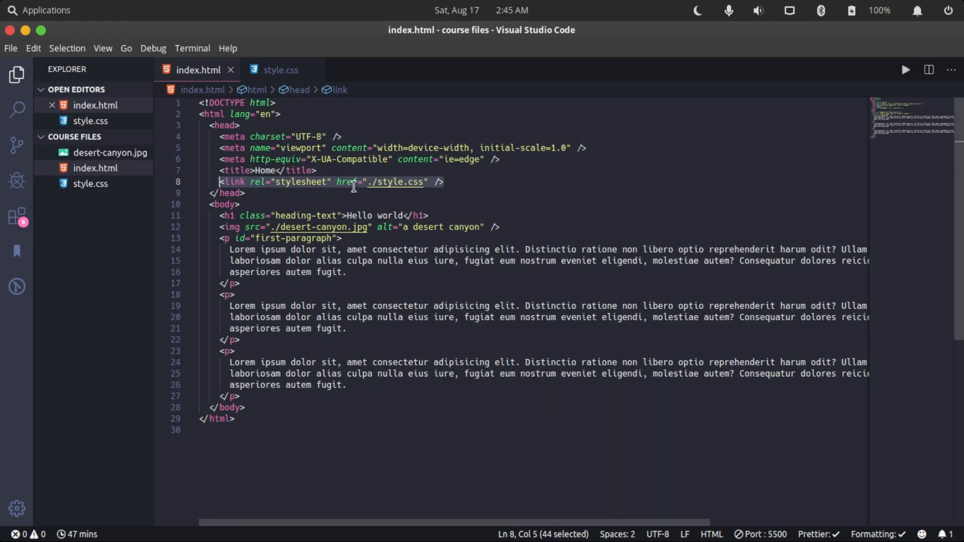
pyautogui.moveTo(293, 90)
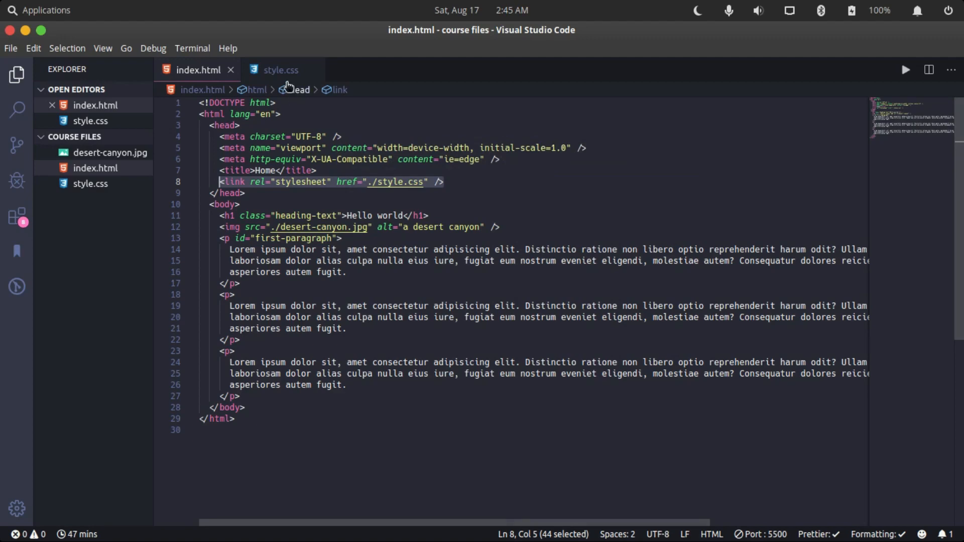
pyautogui.click(278, 69)
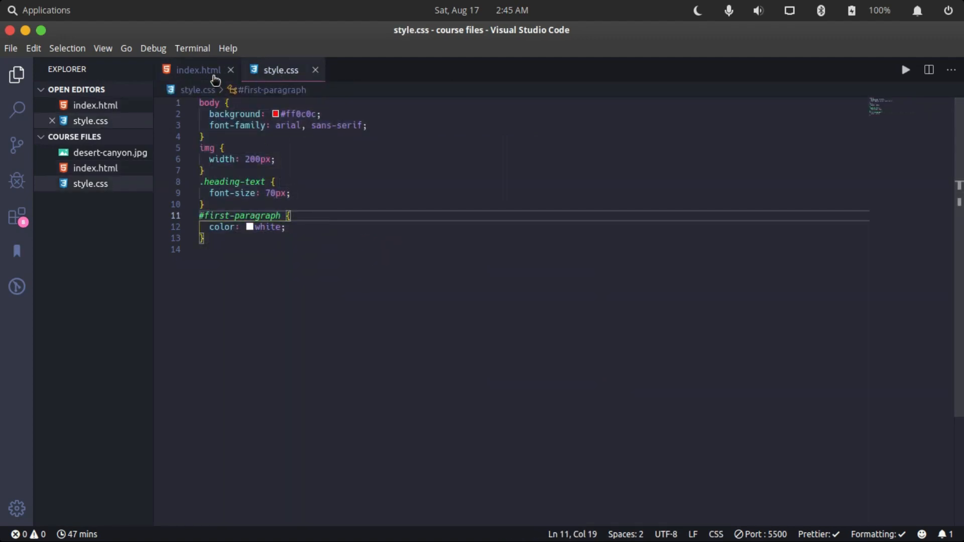
pyautogui.click(197, 69)
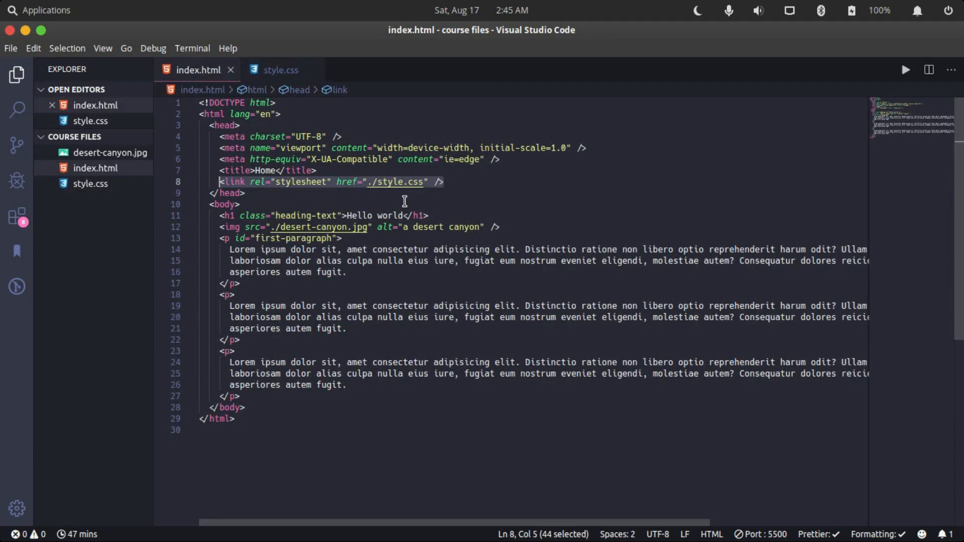
pyautogui.moveTo(384, 358)
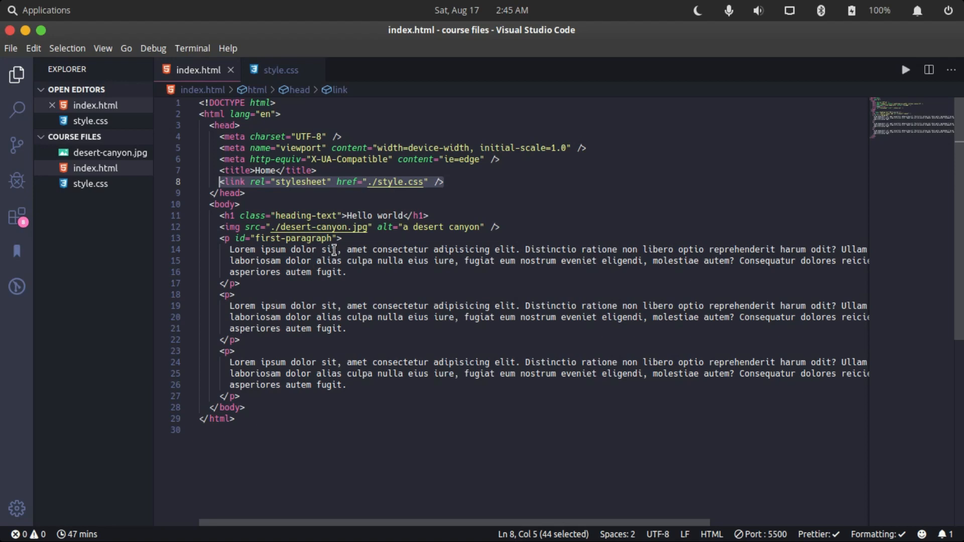
pyautogui.click(338, 238)
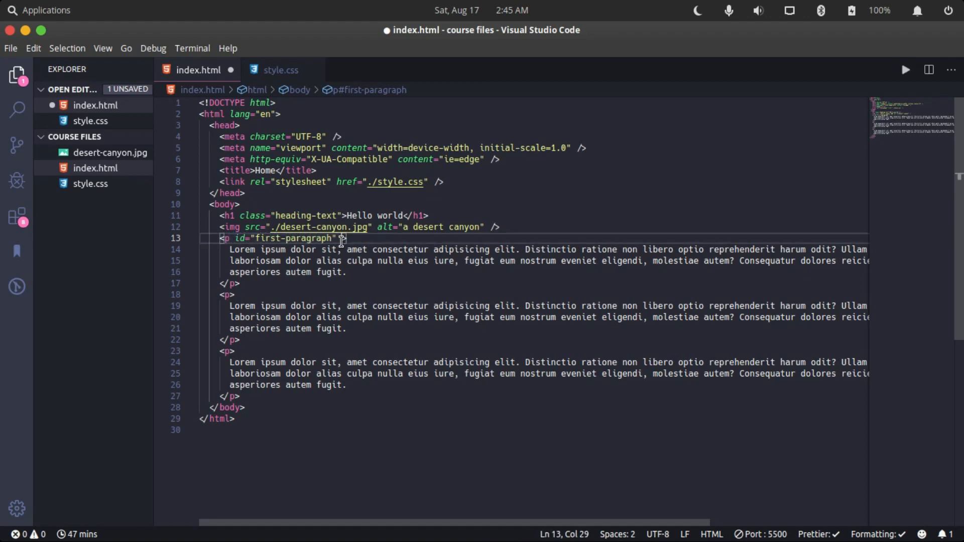
pyautogui.moveTo(233, 299)
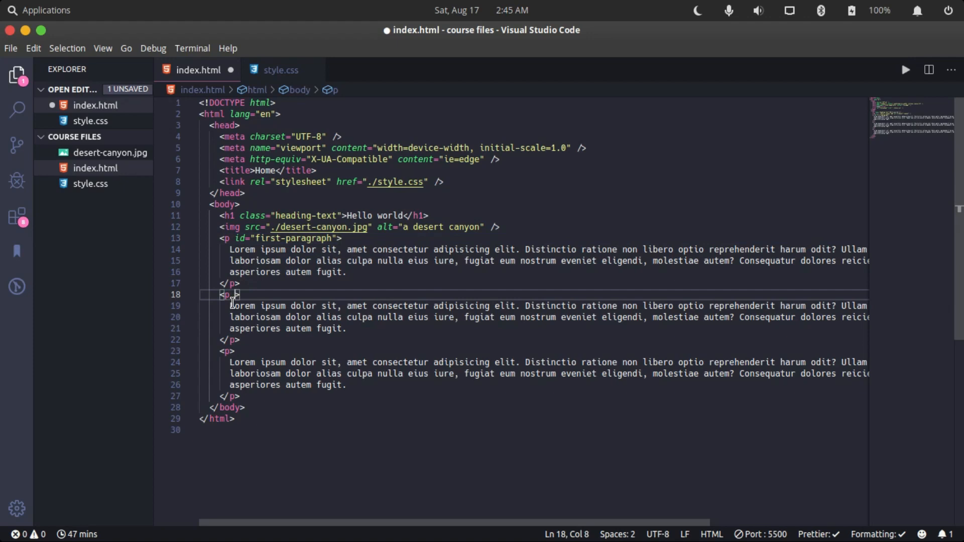
# Add style="color: blue" to the second <p> tag and save index.html.
pyautogui.write('style')
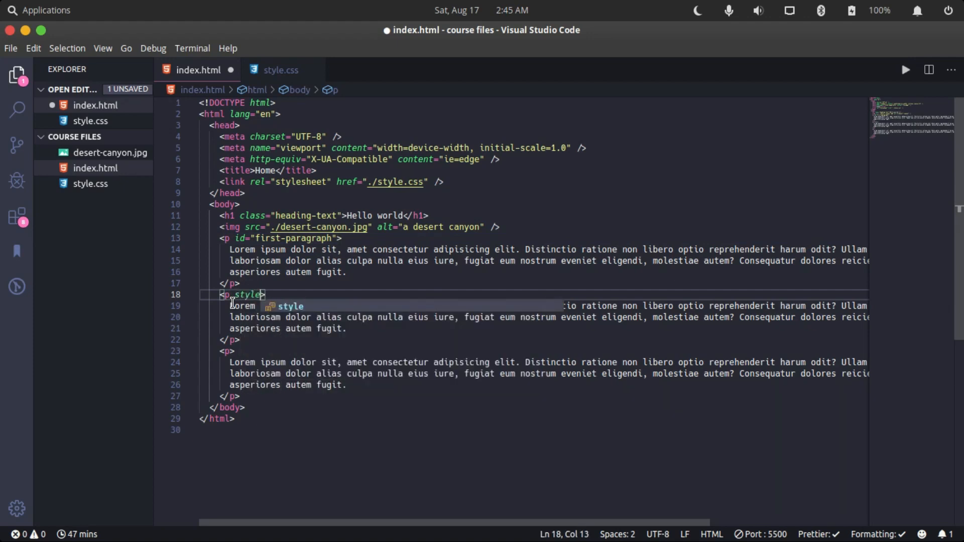
pyautogui.write('="')
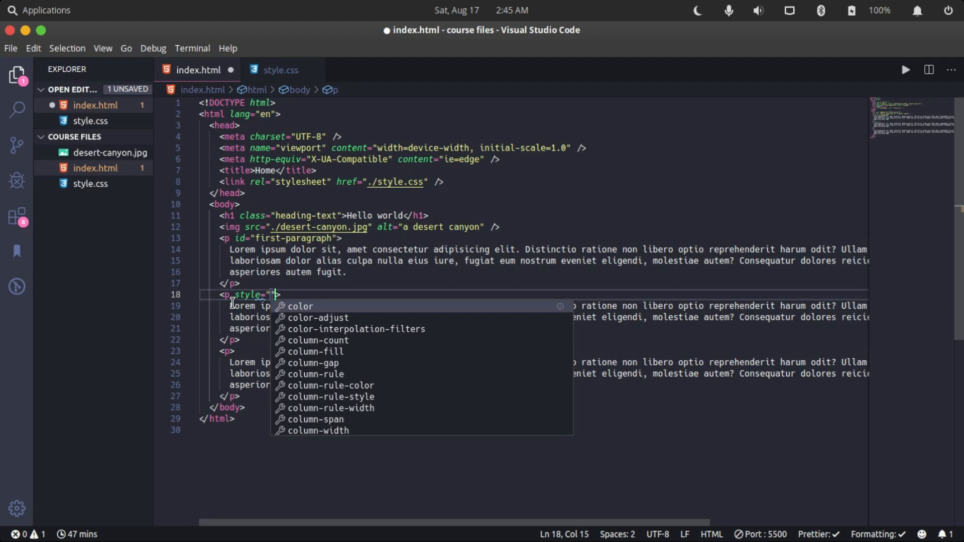
pyautogui.write('color:')
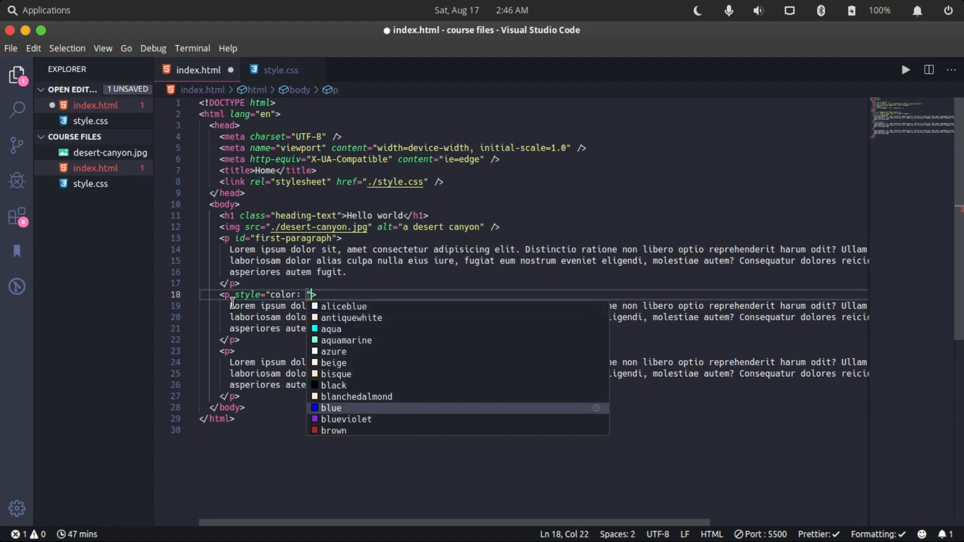
pyautogui.click(331, 407)
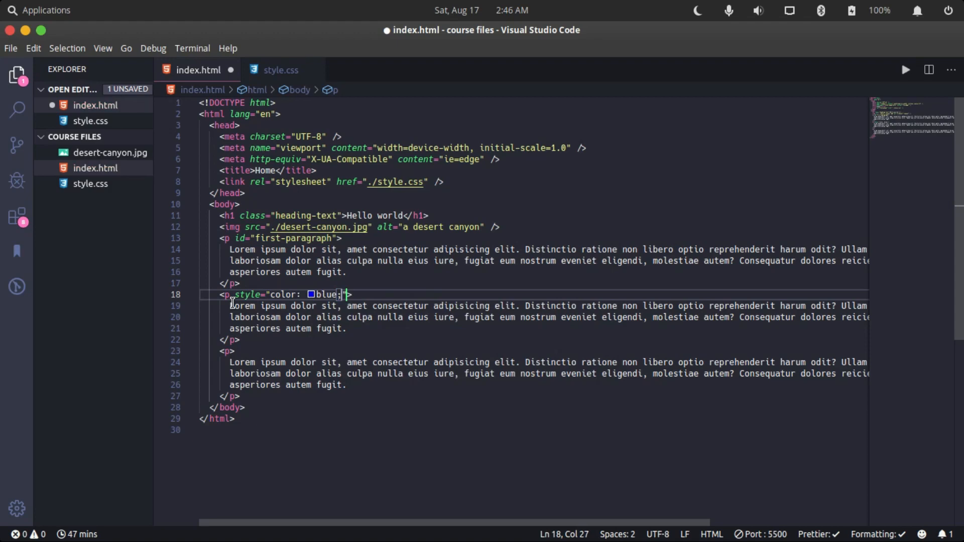
pyautogui.press('cmd+s')
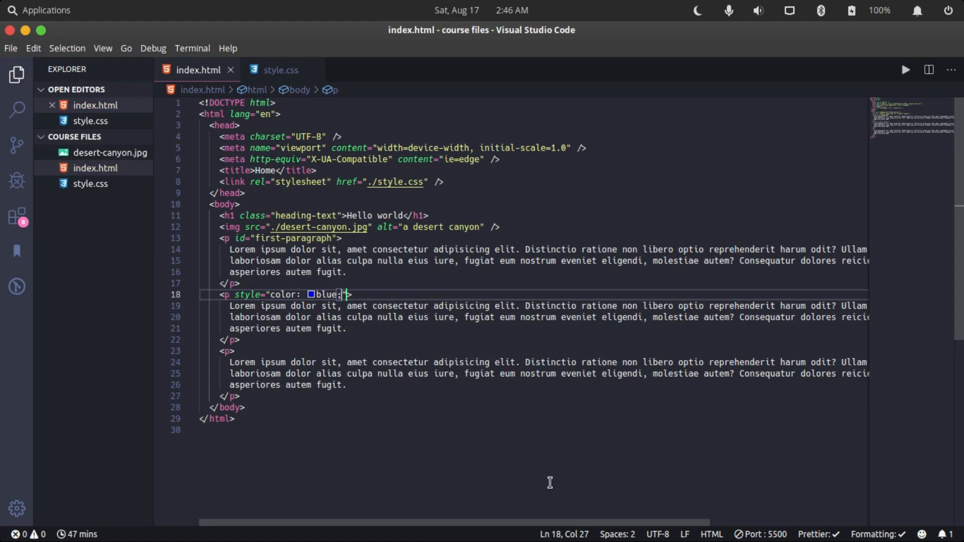
# View the page in Chrome to confirm the second paragraph is blue, then return to VS Code.
pyautogui.click(567, 522)
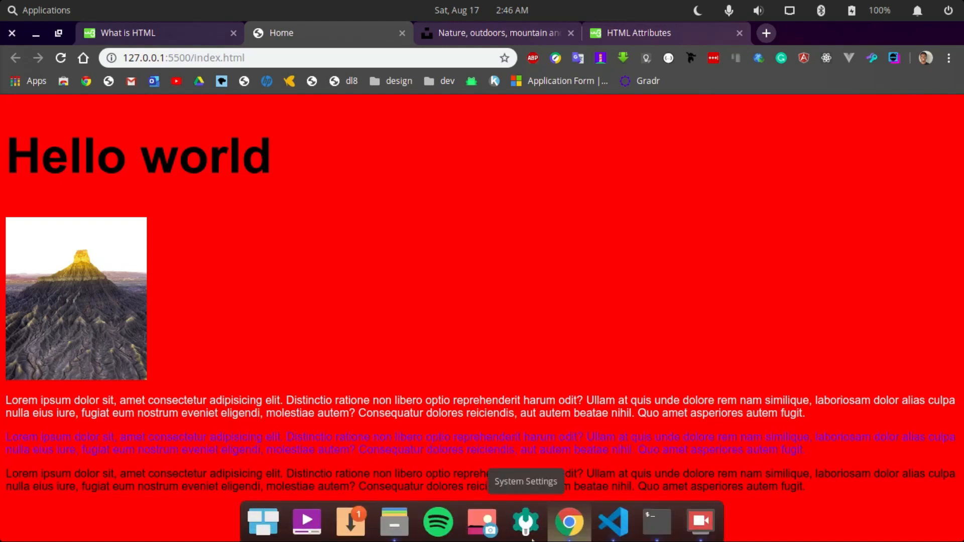
pyautogui.moveTo(564, 394)
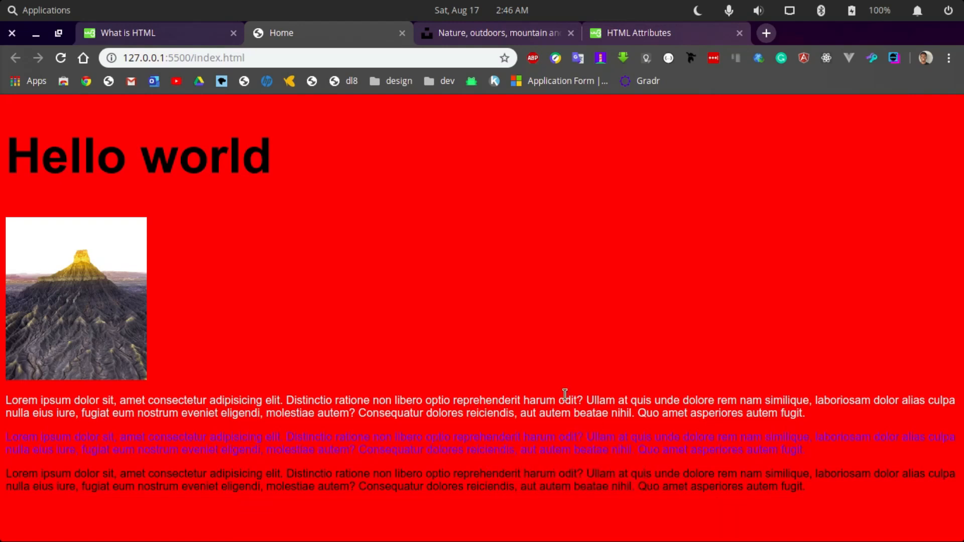
pyautogui.moveTo(394, 470)
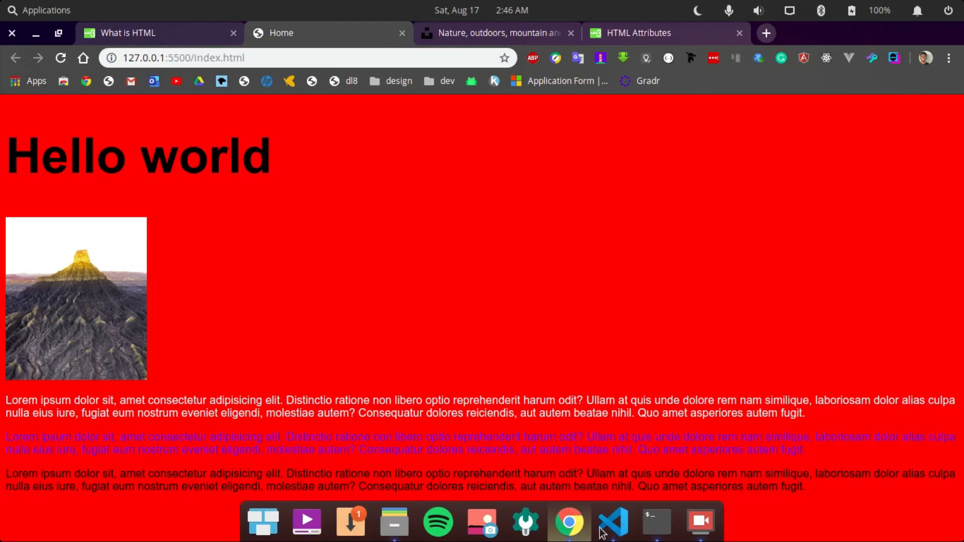
pyautogui.click(610, 522)
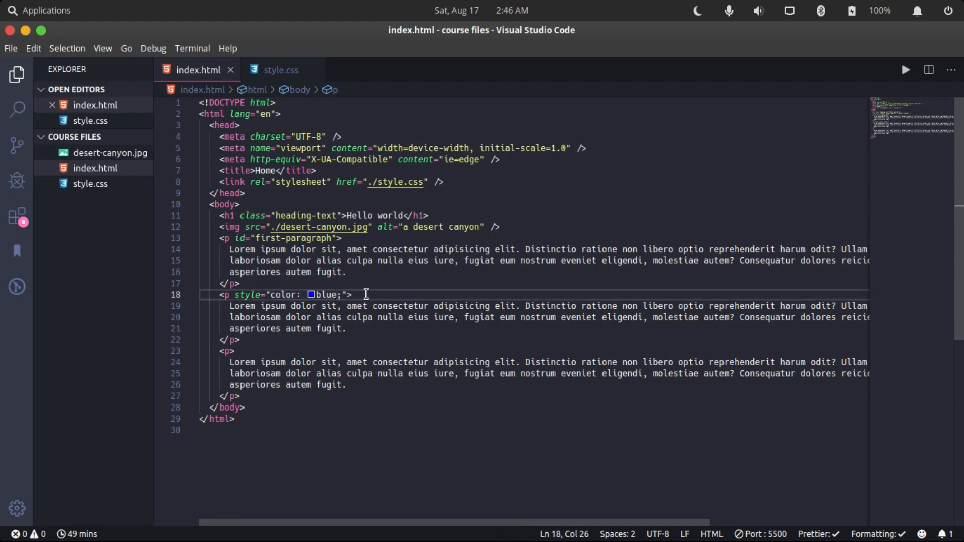
# Switch to style.css showing the body, img, .heading-text and #first-paragraph rules.
pyautogui.click(279, 70)
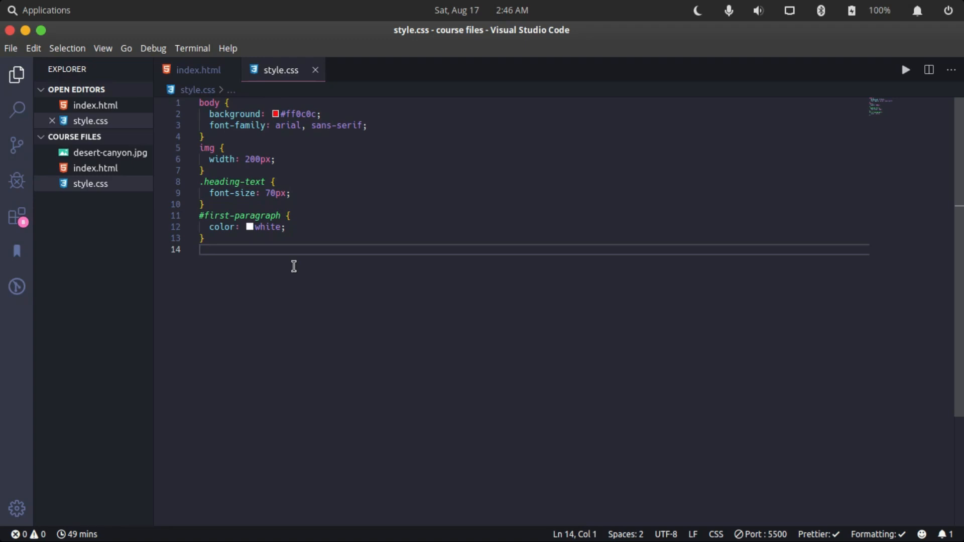
pyautogui.moveTo(362, 236)
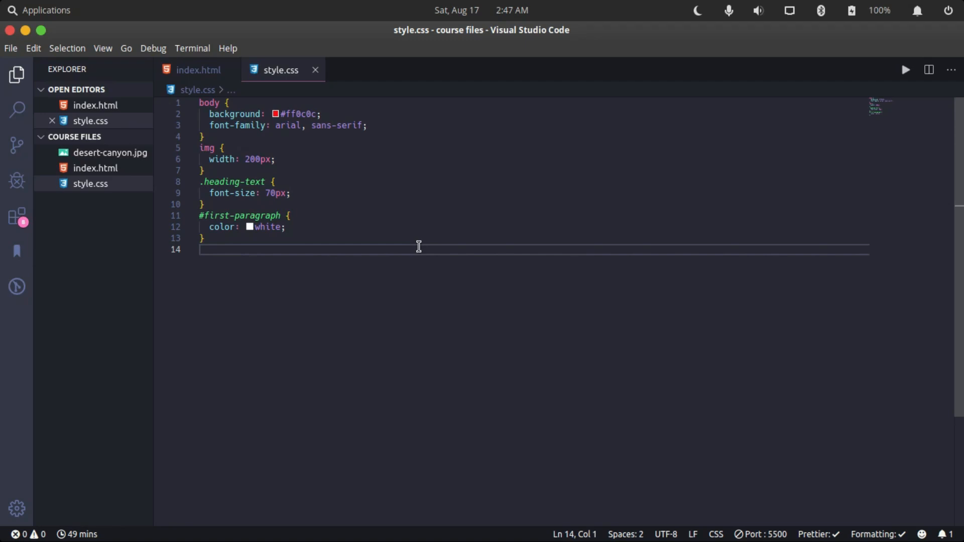
pyautogui.moveTo(510, 276)
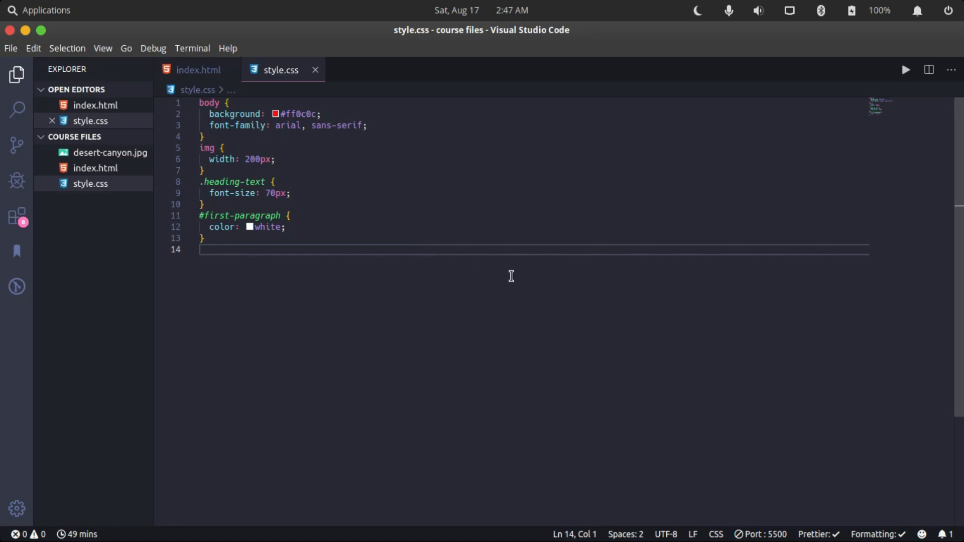